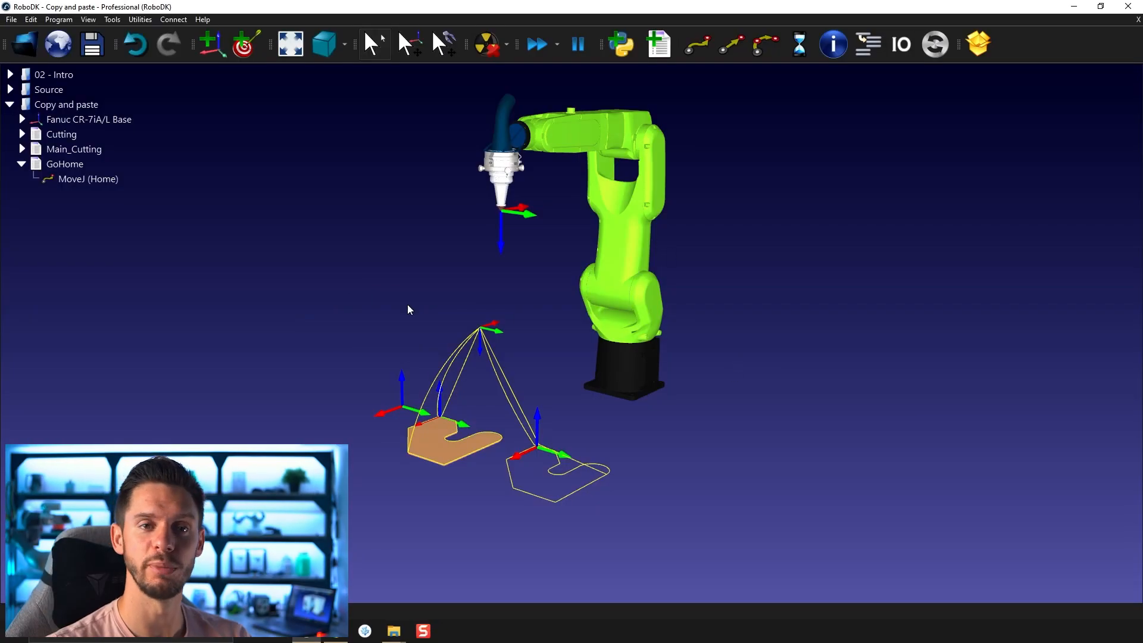
mouse_move(467, 243)
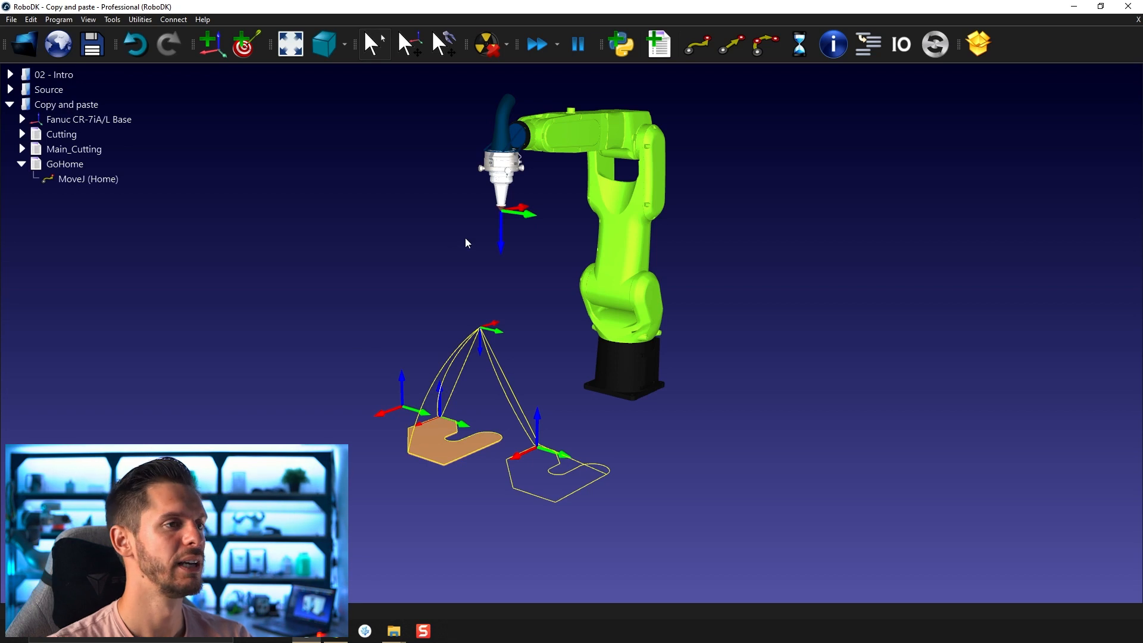
mouse_move(431, 504)
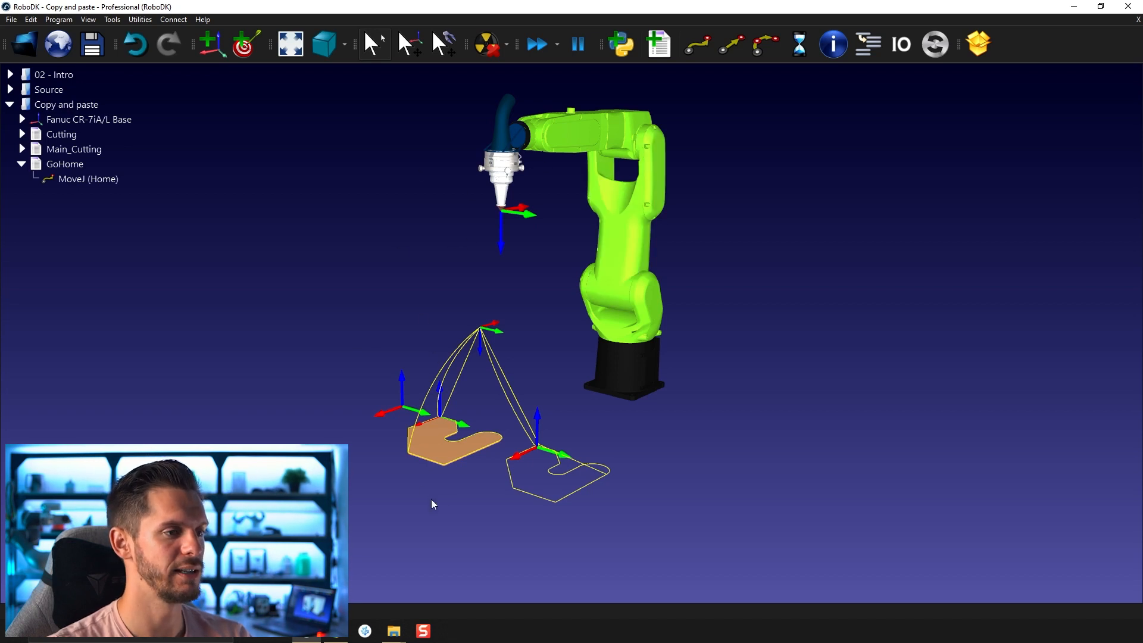
mouse_move(222, 262)
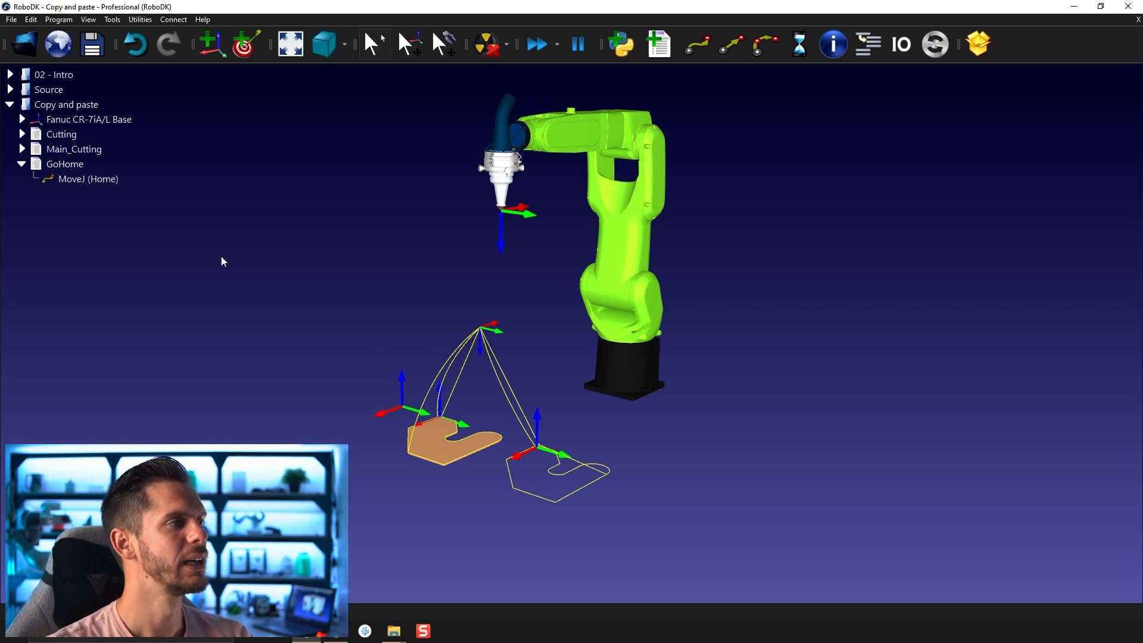
Show the Fanuc CR-7iA/L jog panel and review the tool frame's Y position and X rotation values.
left_click(21, 119)
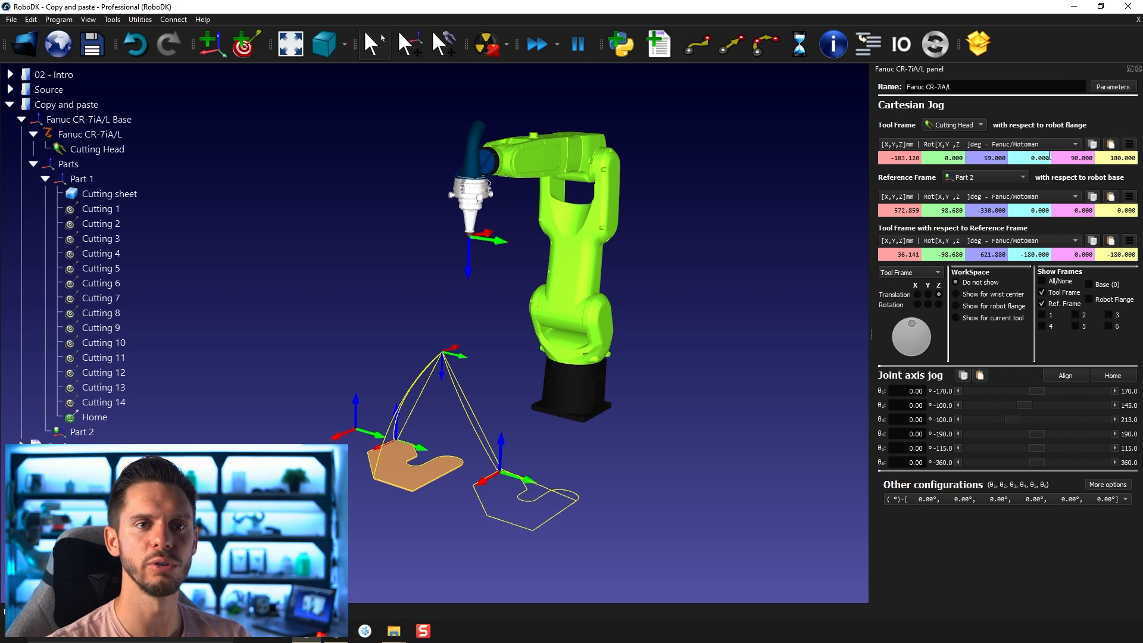
mouse_move(1057, 227)
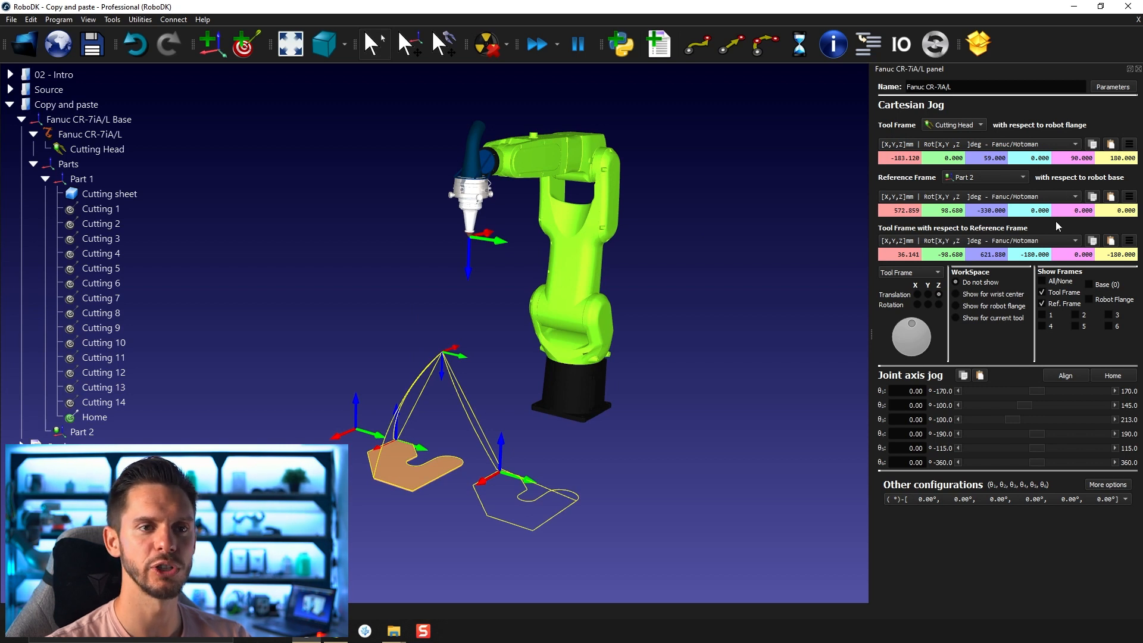
mouse_move(1030, 253)
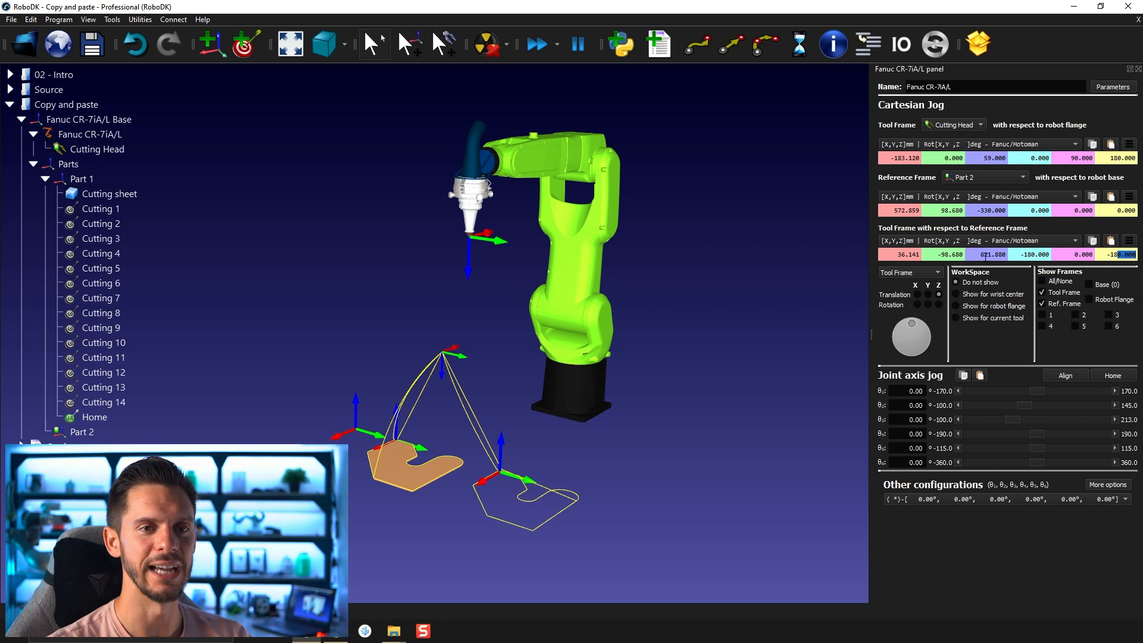
mouse_move(815, 281)
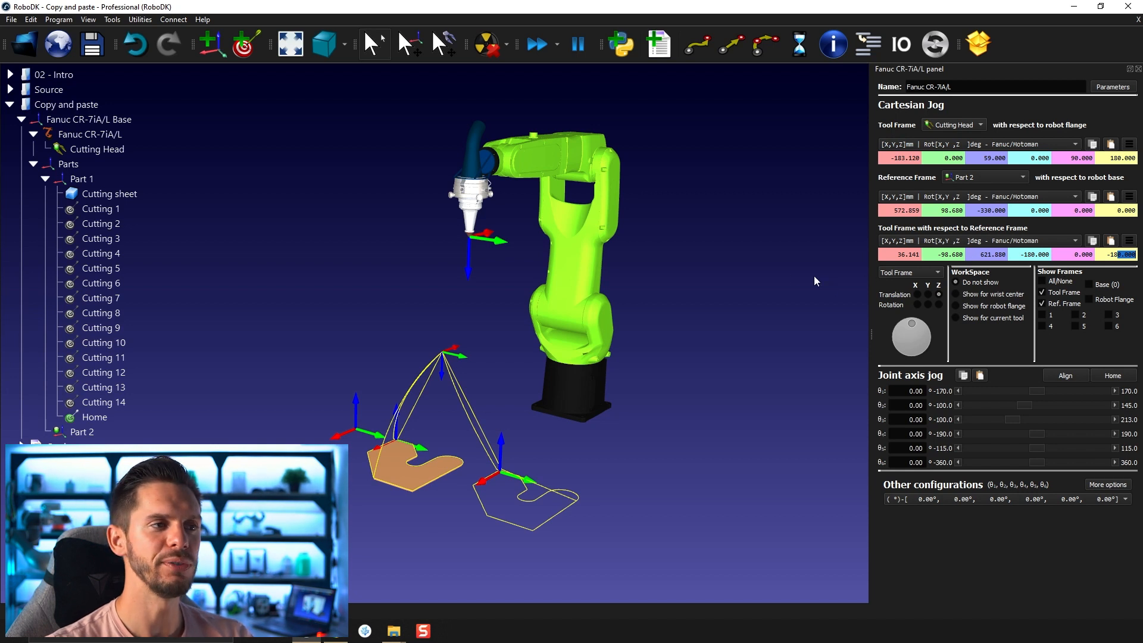
mouse_move(789, 279)
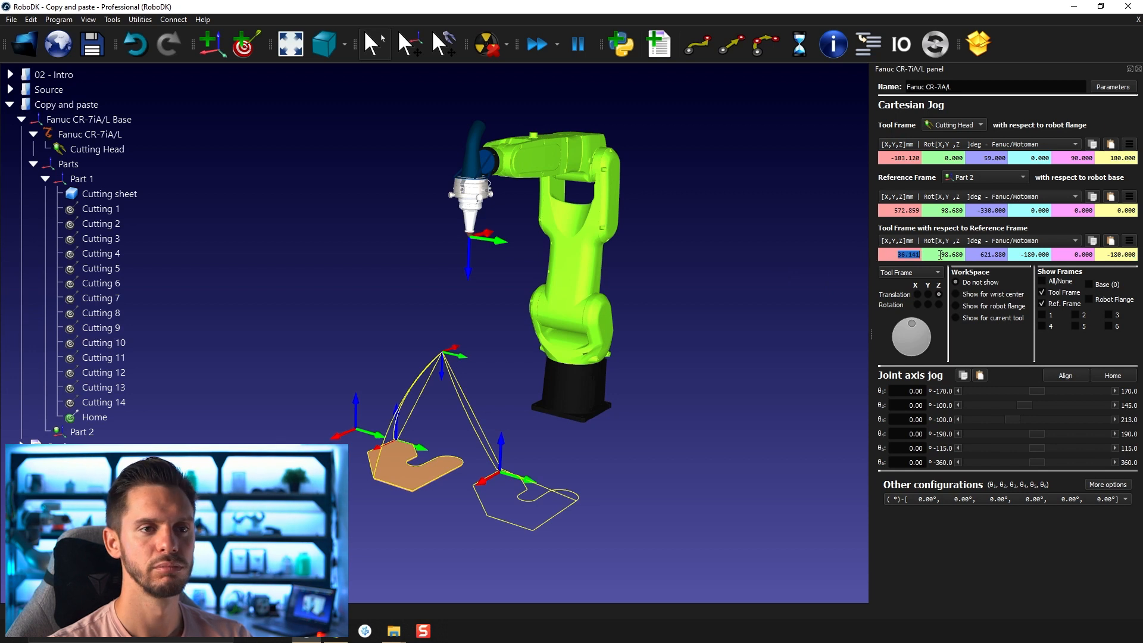
left_click(952, 255)
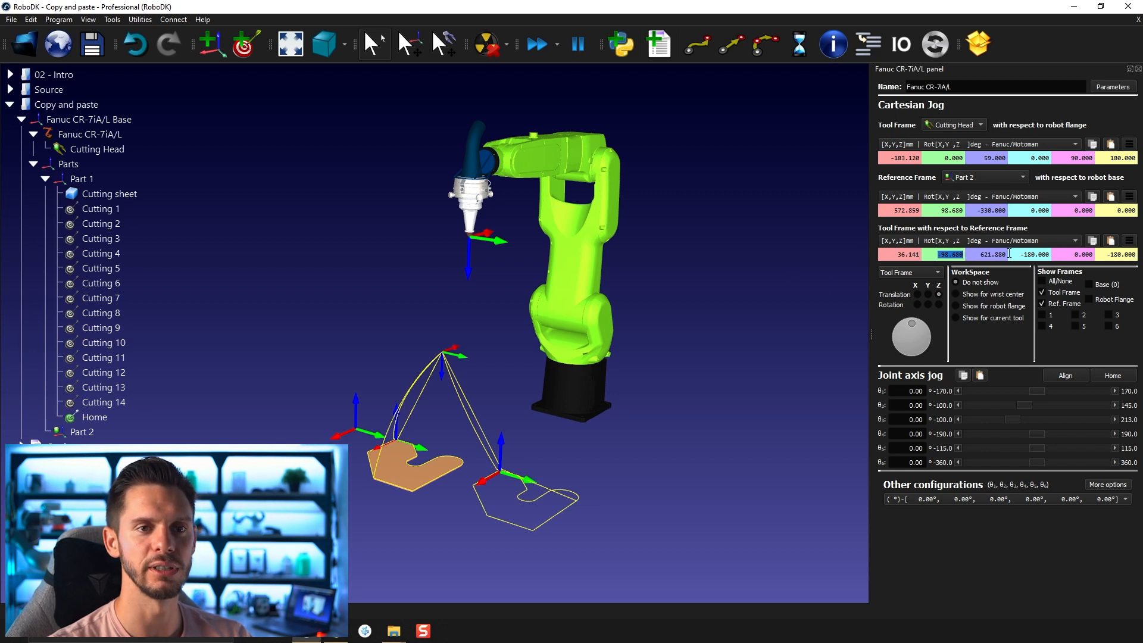
left_click(1034, 255)
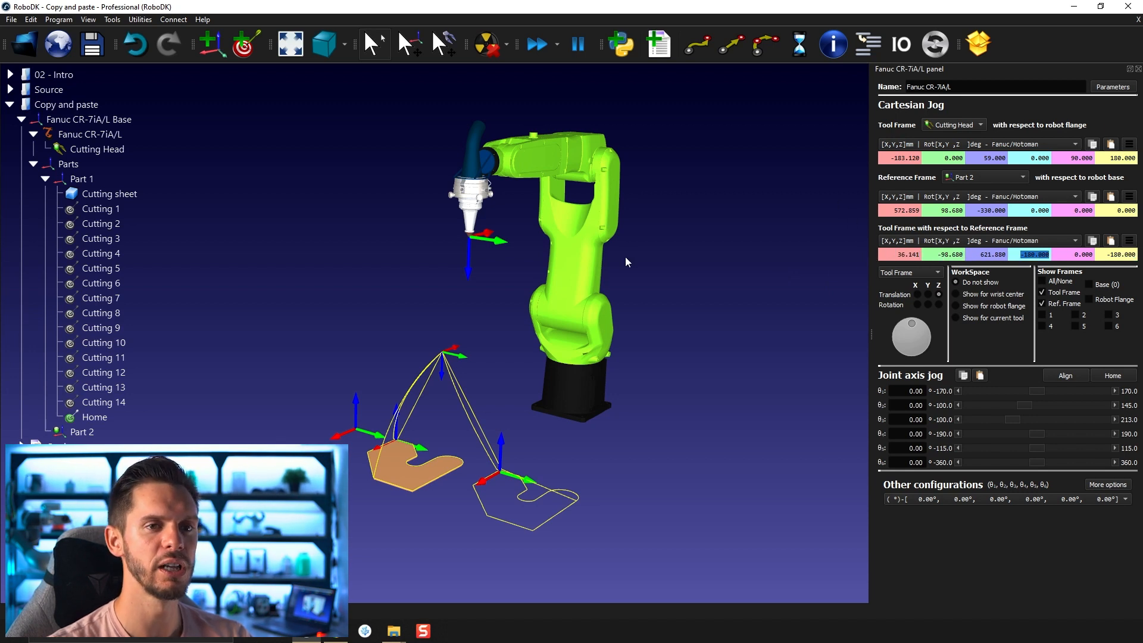
left_click(904, 253)
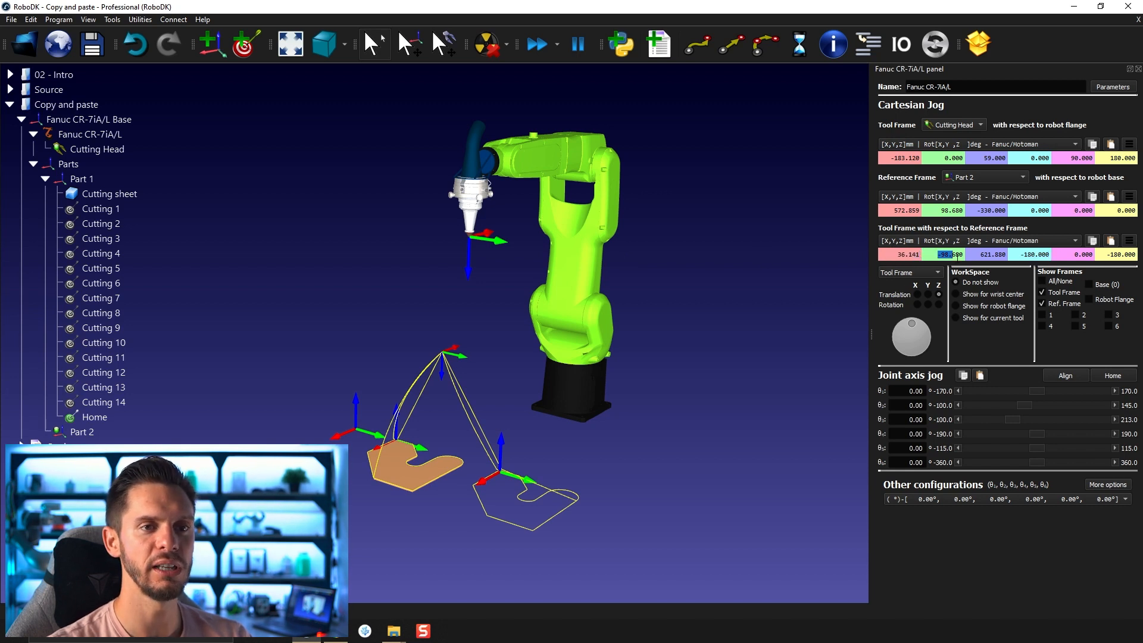
left_click(1034, 255)
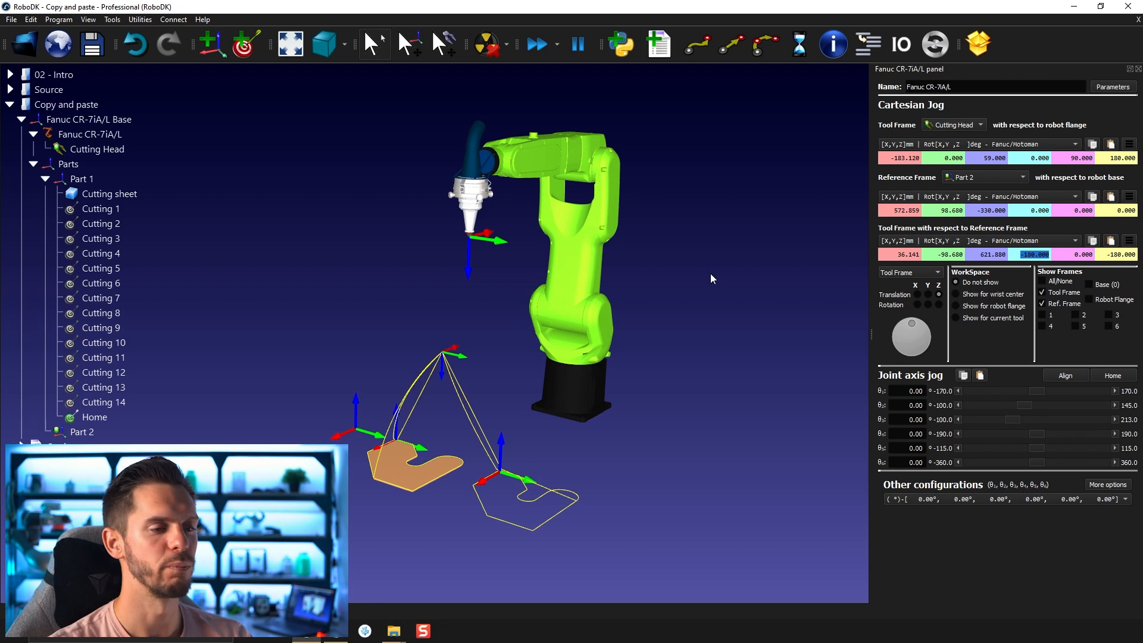
mouse_move(693, 323)
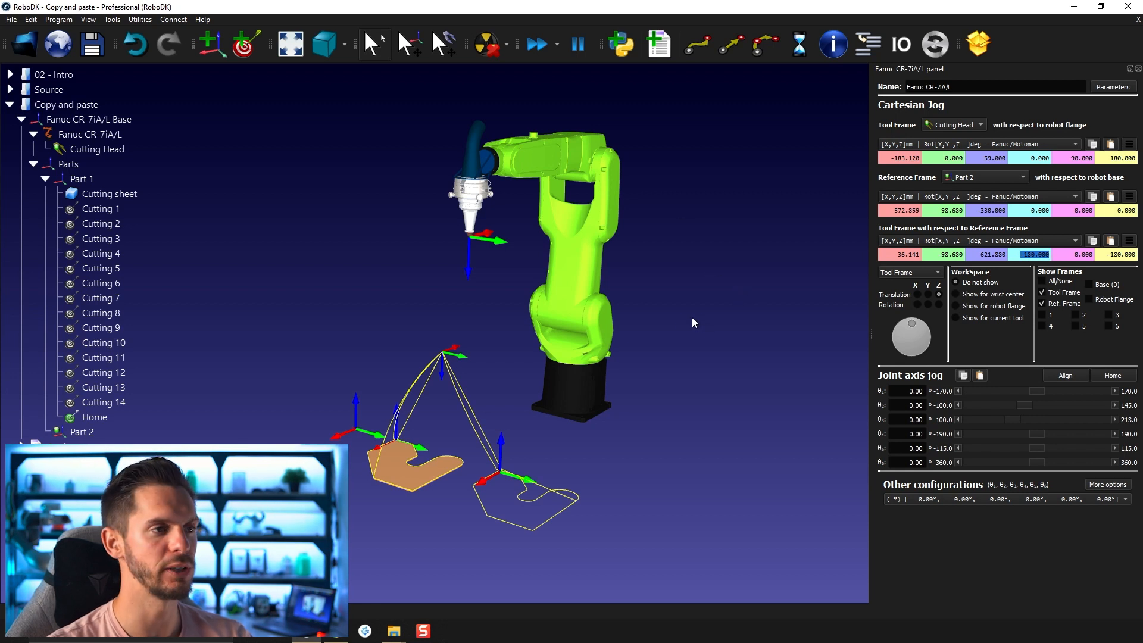
left_click(100, 283)
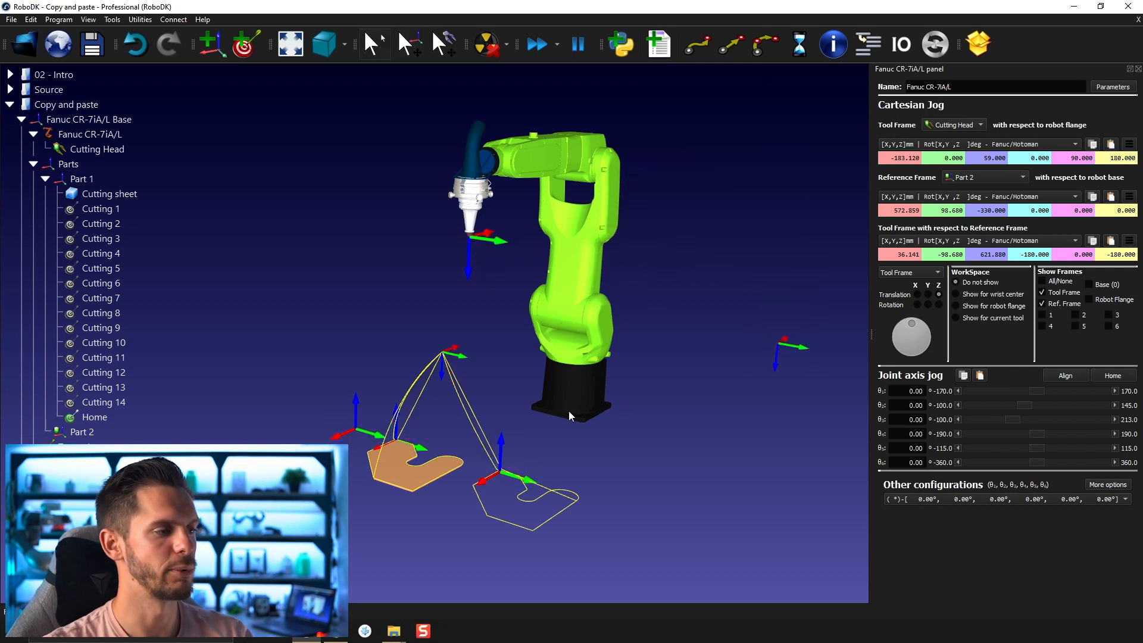
Add Target 1 to the station and return the robot to its home joint position.
right_click(94, 417)
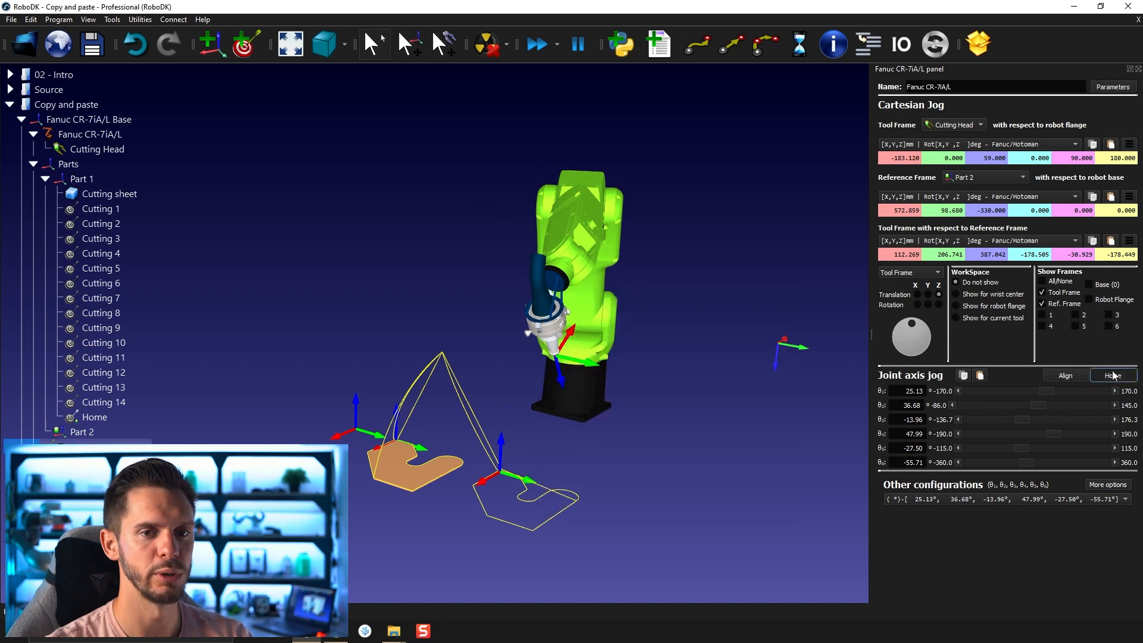
left_click(1113, 375)
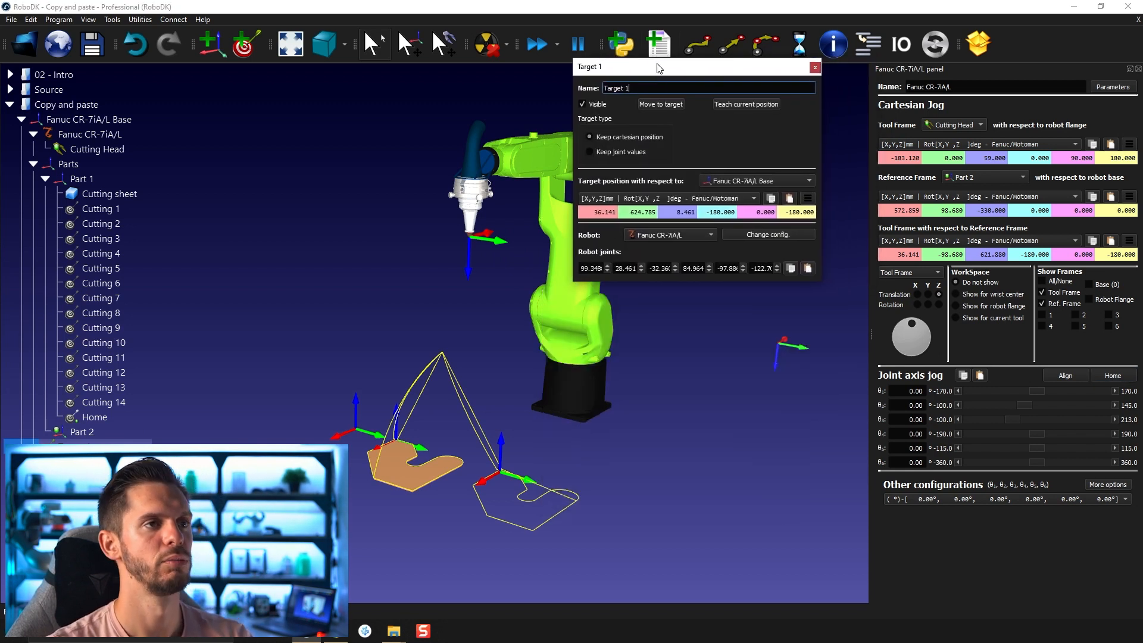
mouse_move(655, 83)
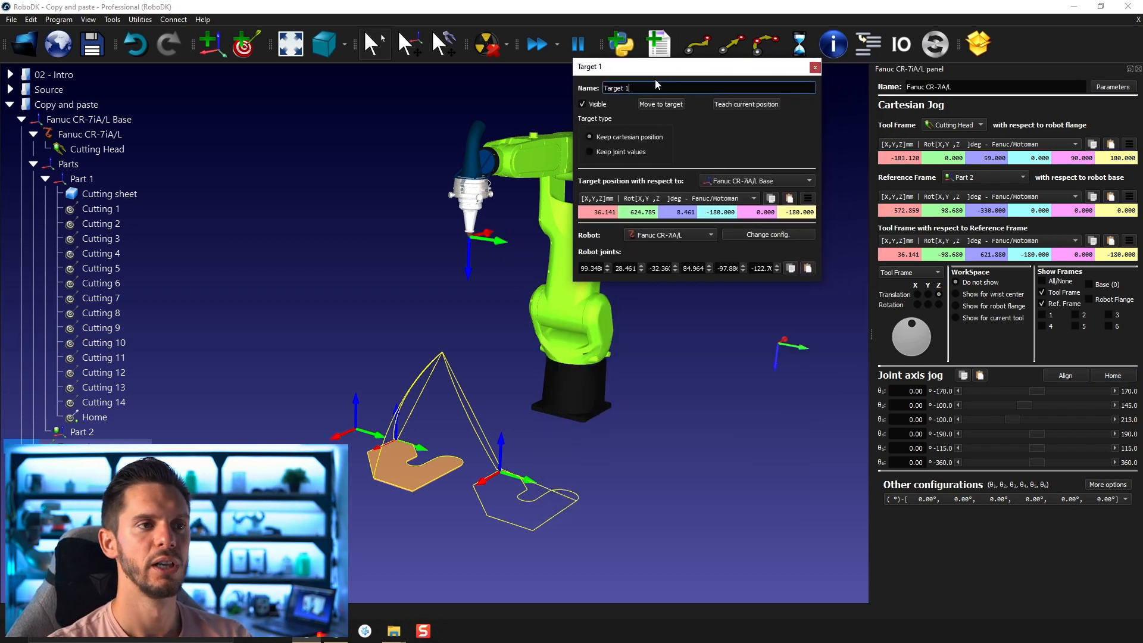
mouse_move(647, 99)
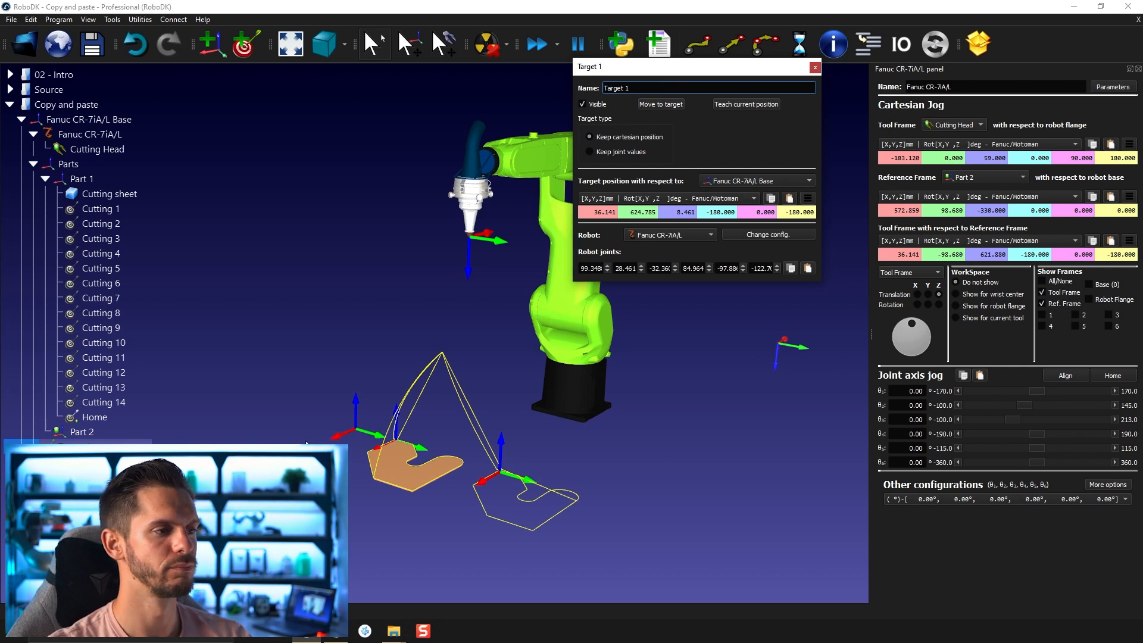
mouse_move(860, 263)
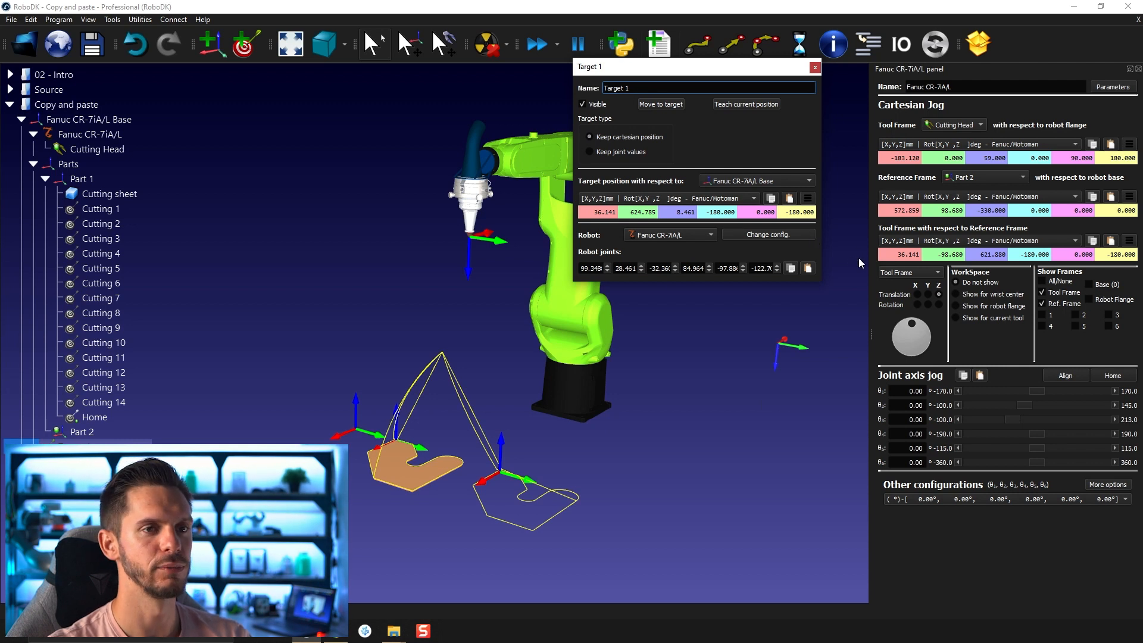
mouse_move(719, 134)
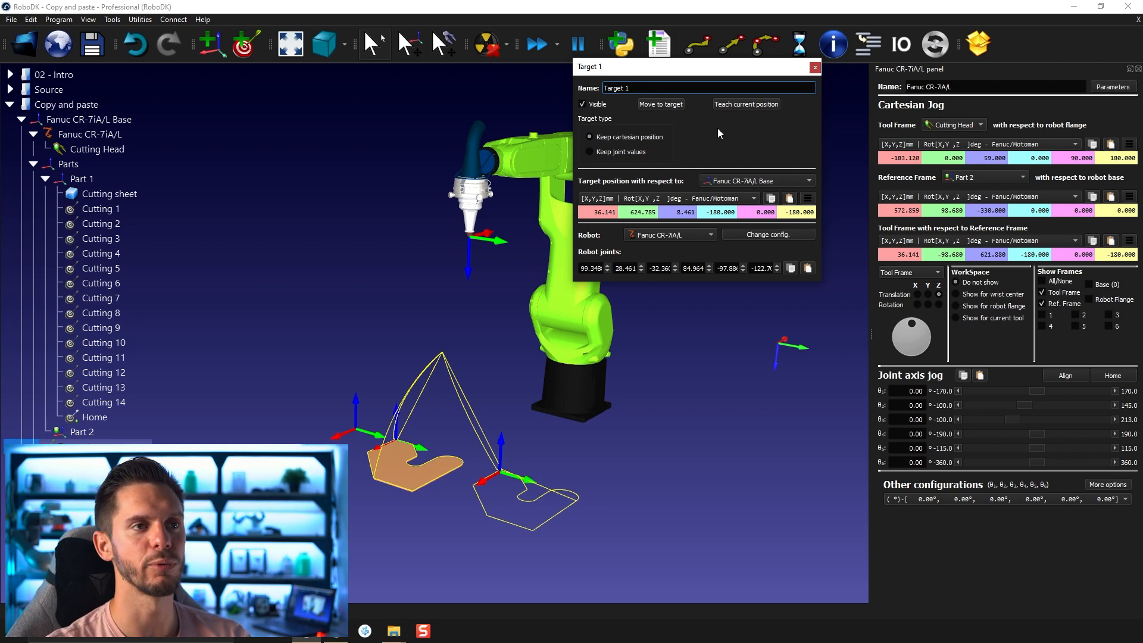
mouse_move(744, 107)
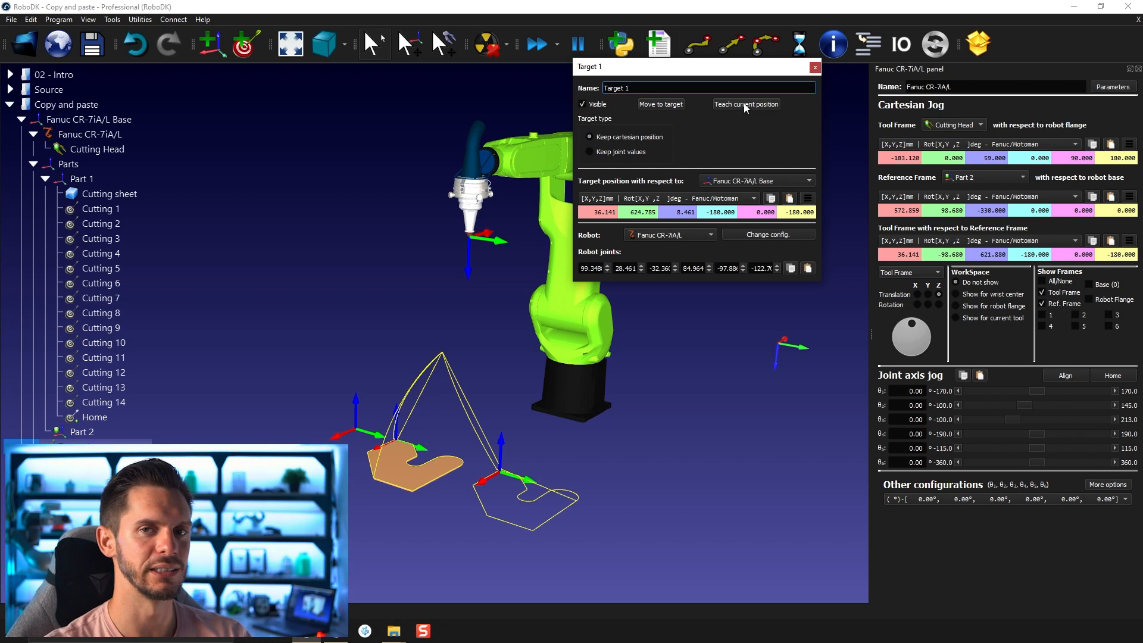
mouse_move(752, 155)
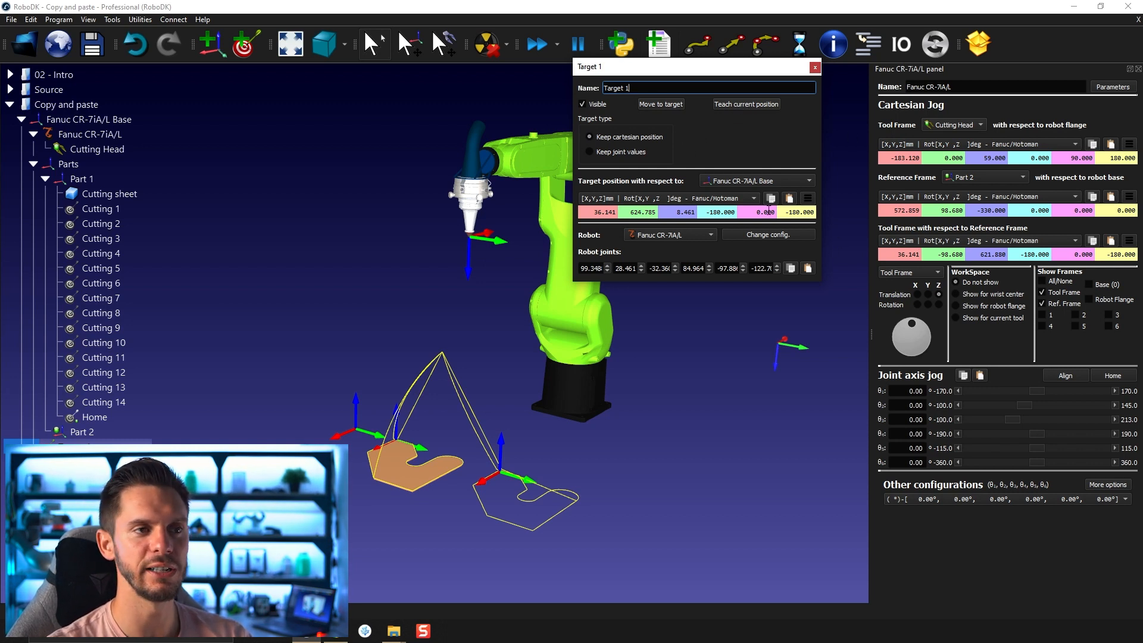
double_click(641, 212)
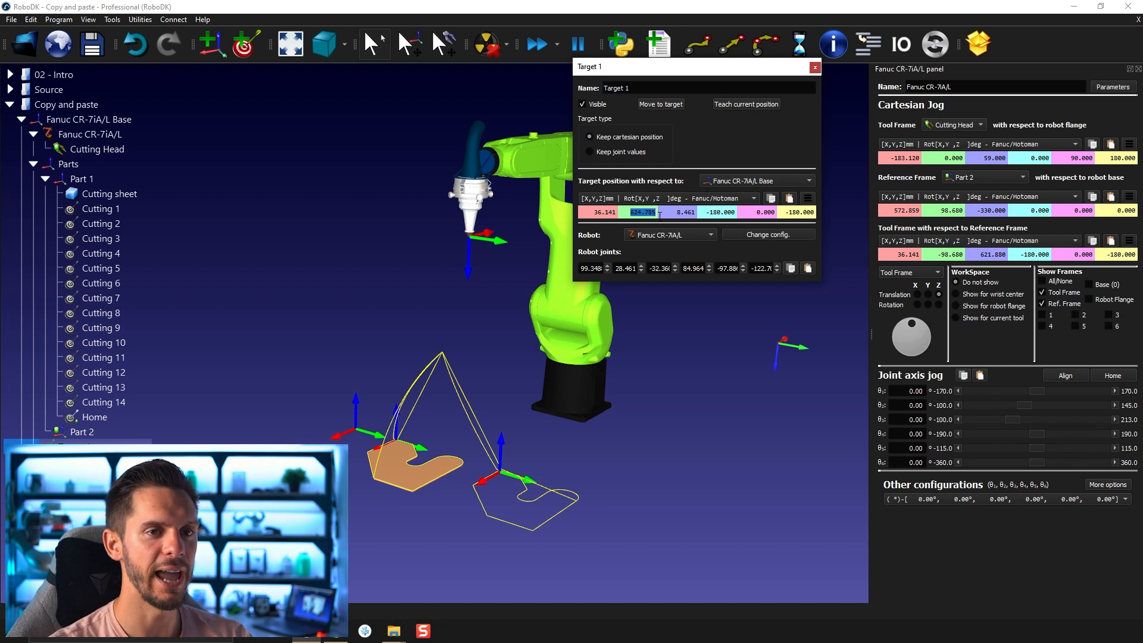
type("-98")
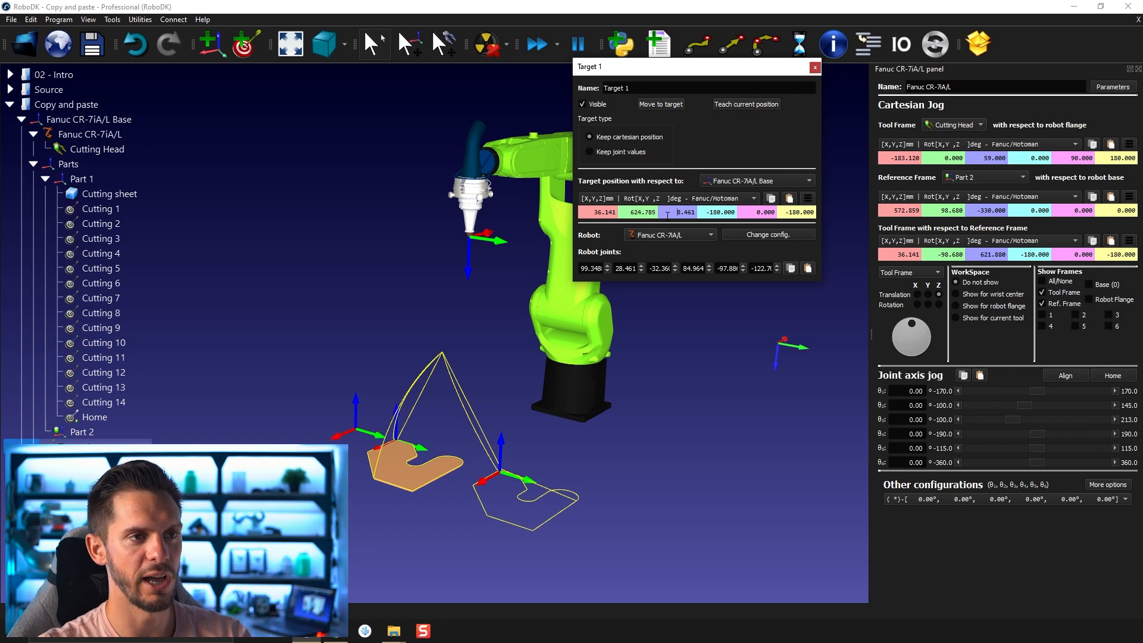
mouse_move(776, 372)
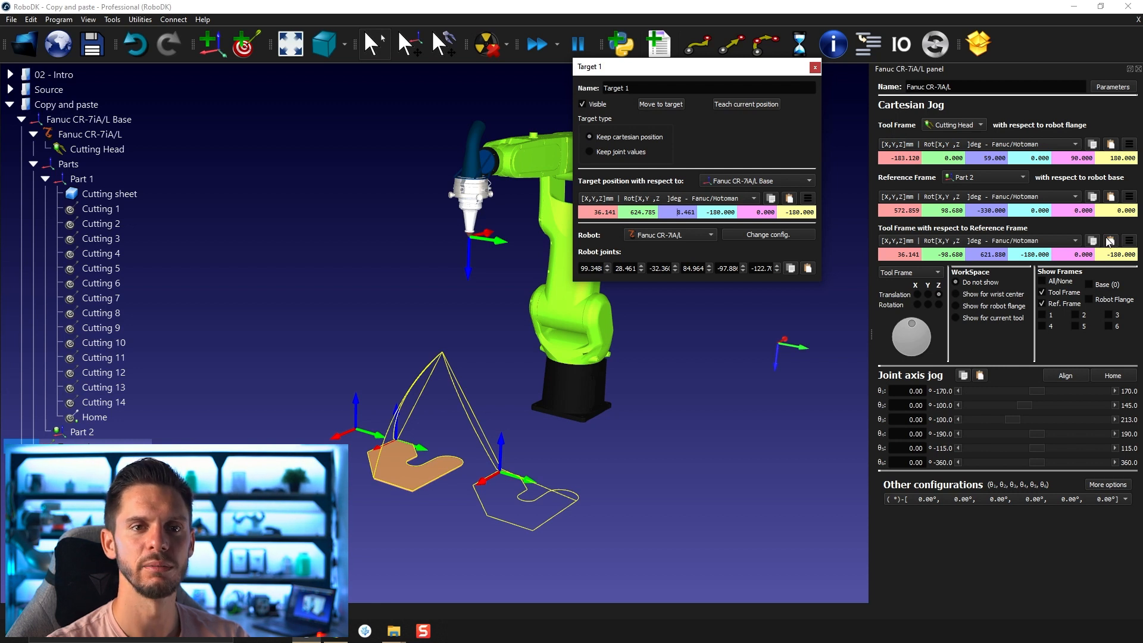
mouse_move(868, 244)
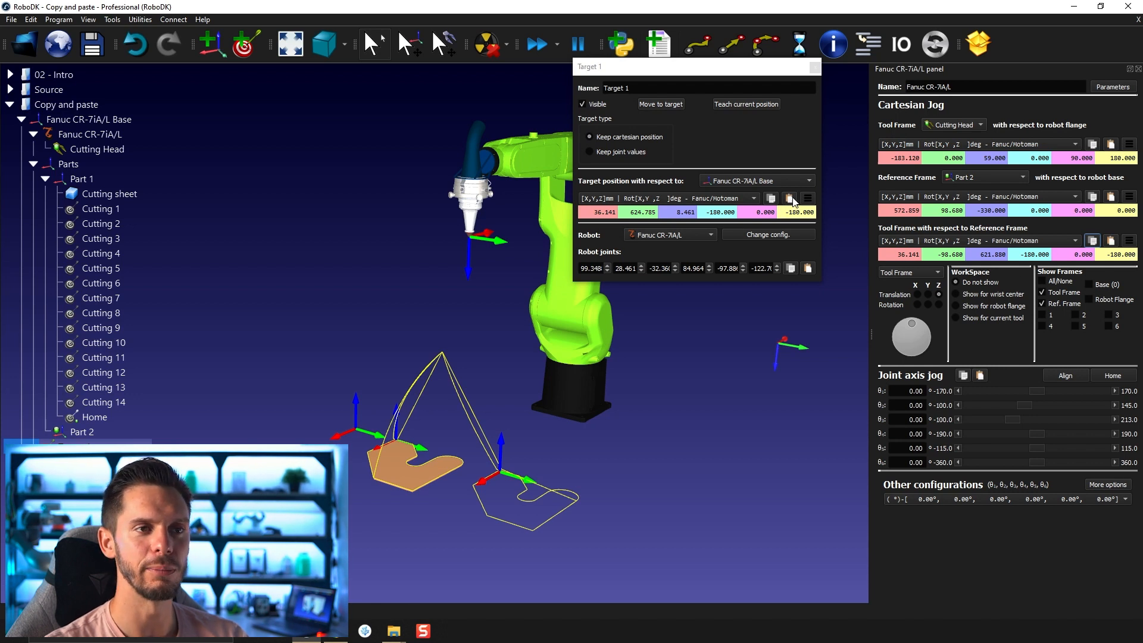
Paste the pose 609, 0, 291.880 / −180, 0, −180 into Target 1, referenced to the robot base.
left_click(790, 197)
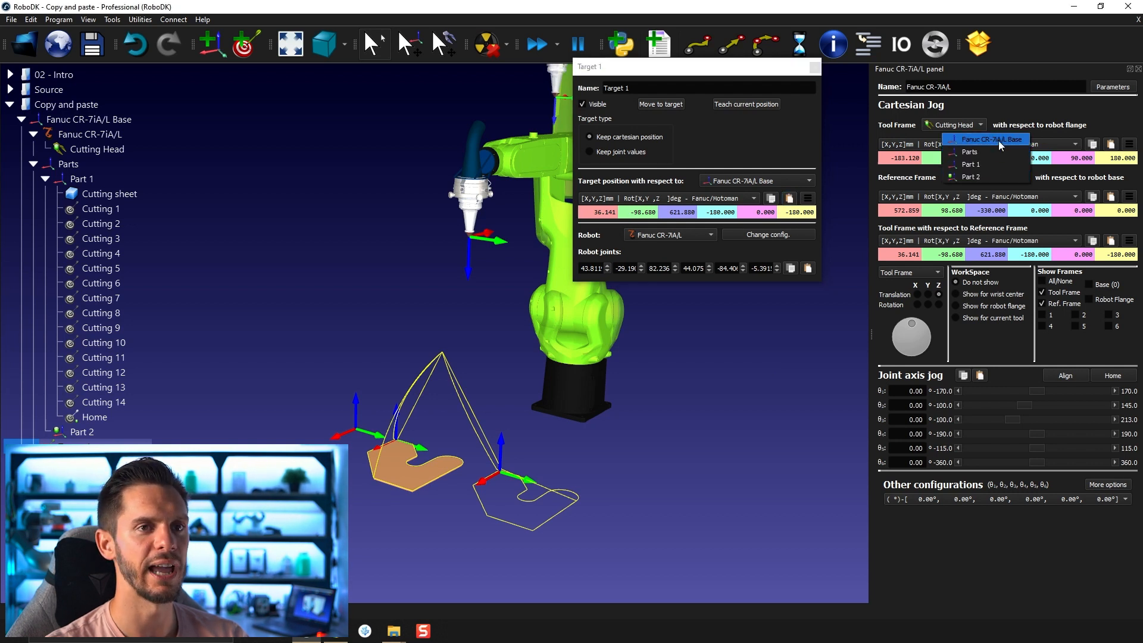
left_click(986, 140)
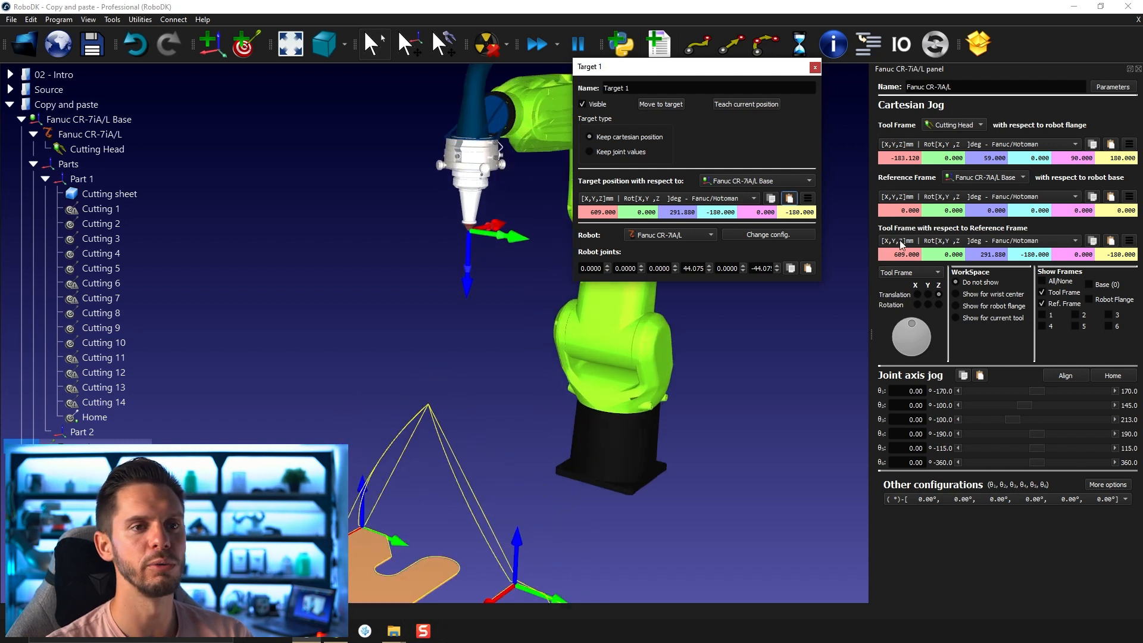
mouse_move(908, 287)
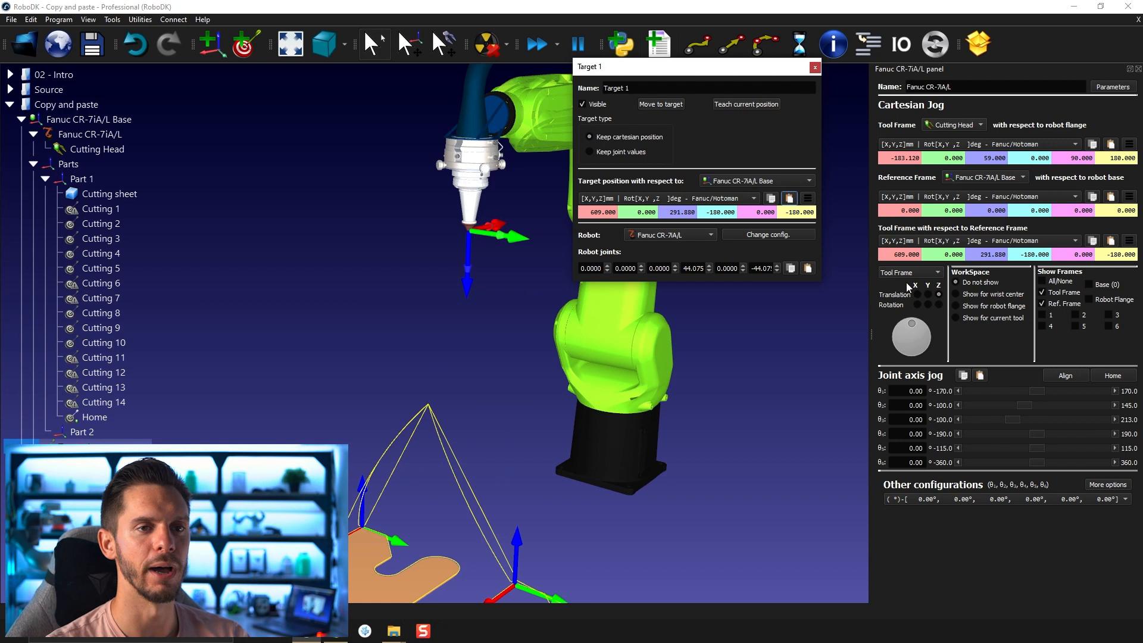
mouse_move(529, 213)
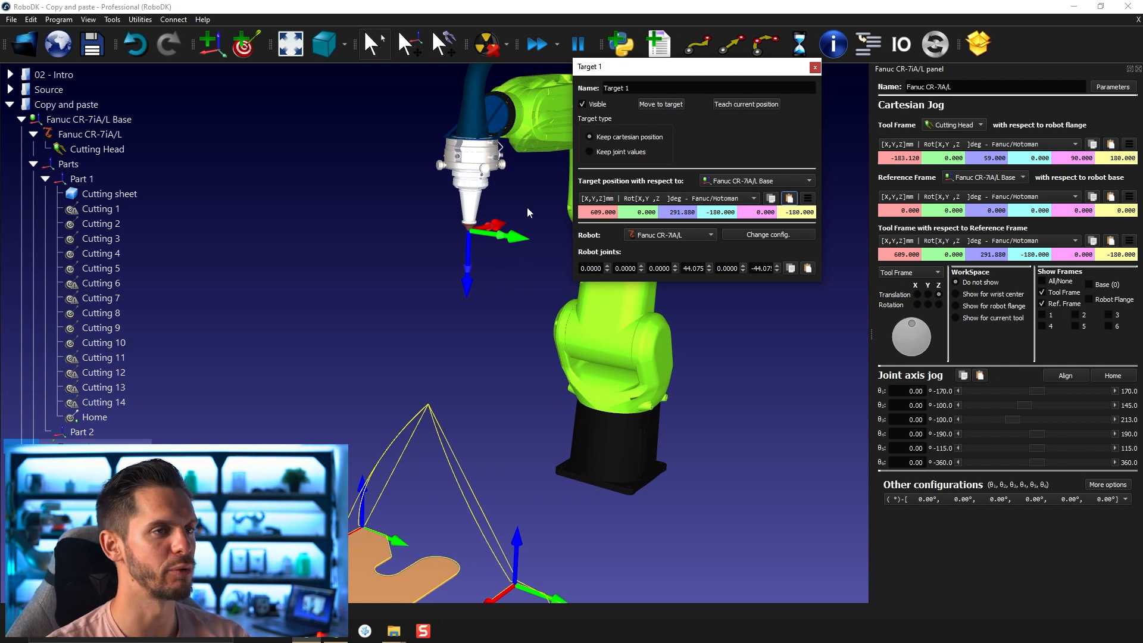
mouse_move(721, 109)
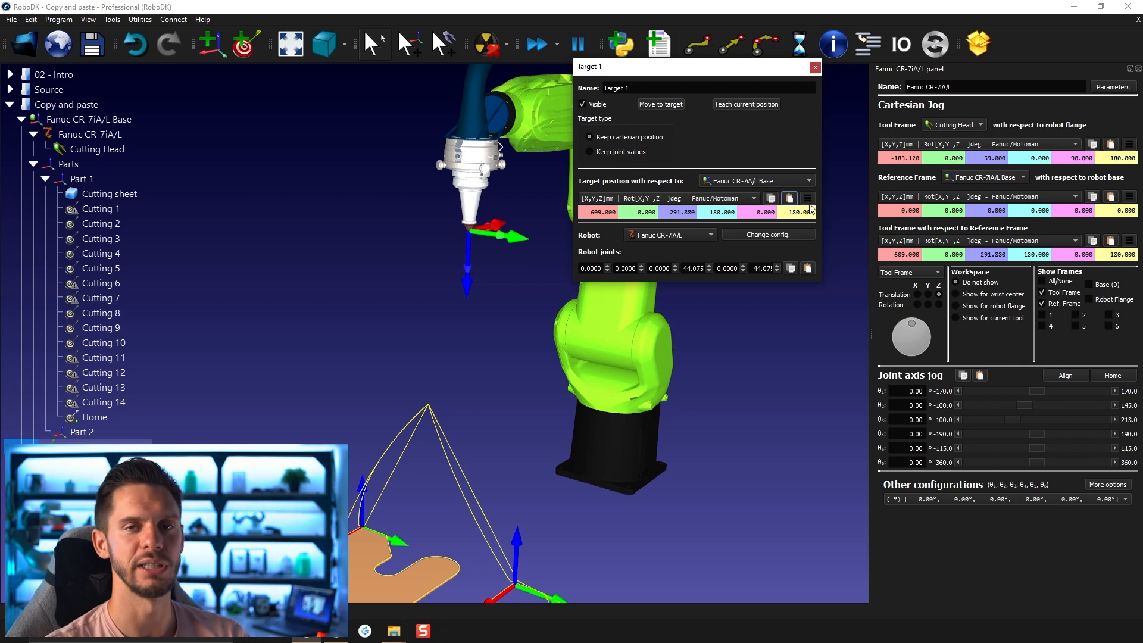
mouse_move(582, 235)
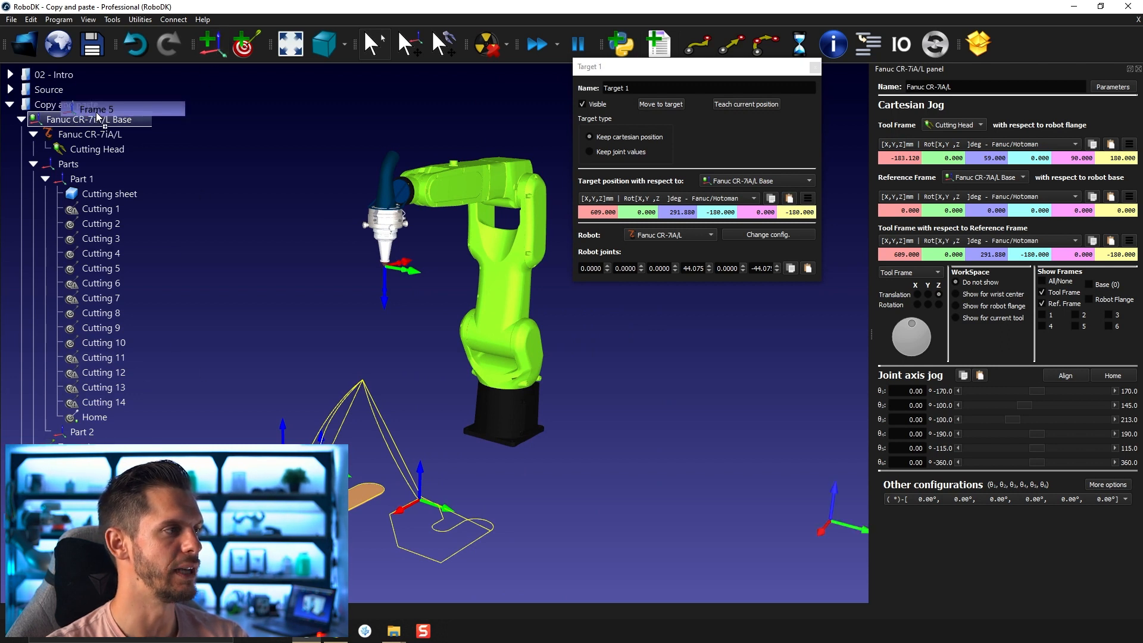
Place Frame 5 under the robot base at 609, 0, 291.880 with orientation −180, 0, −180.
double_click(95, 108)
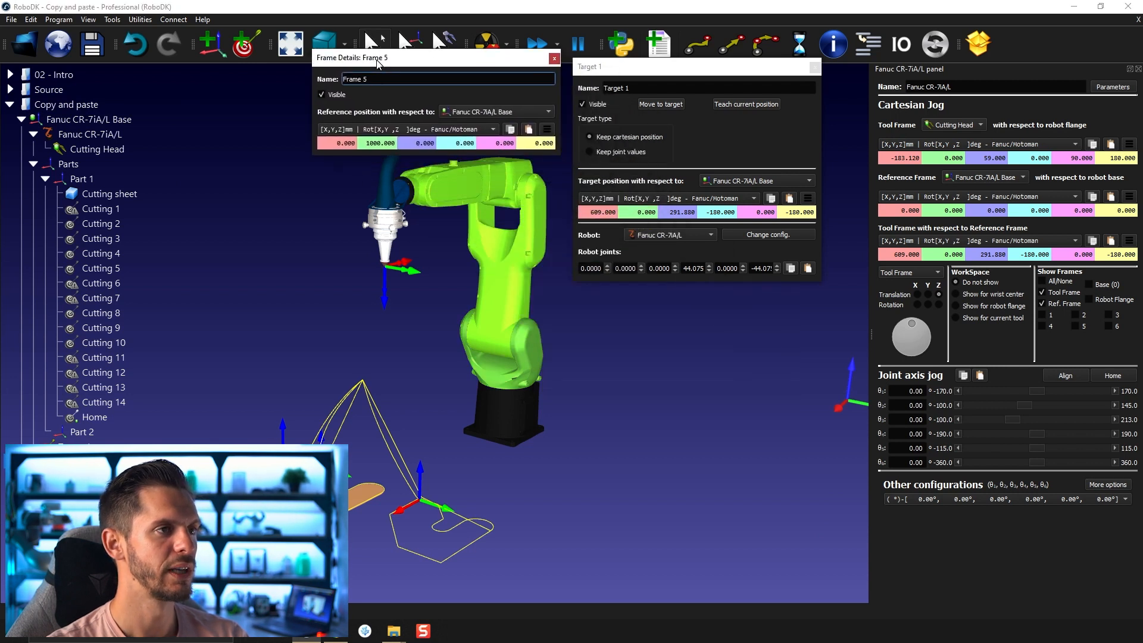
left_click(528, 129)
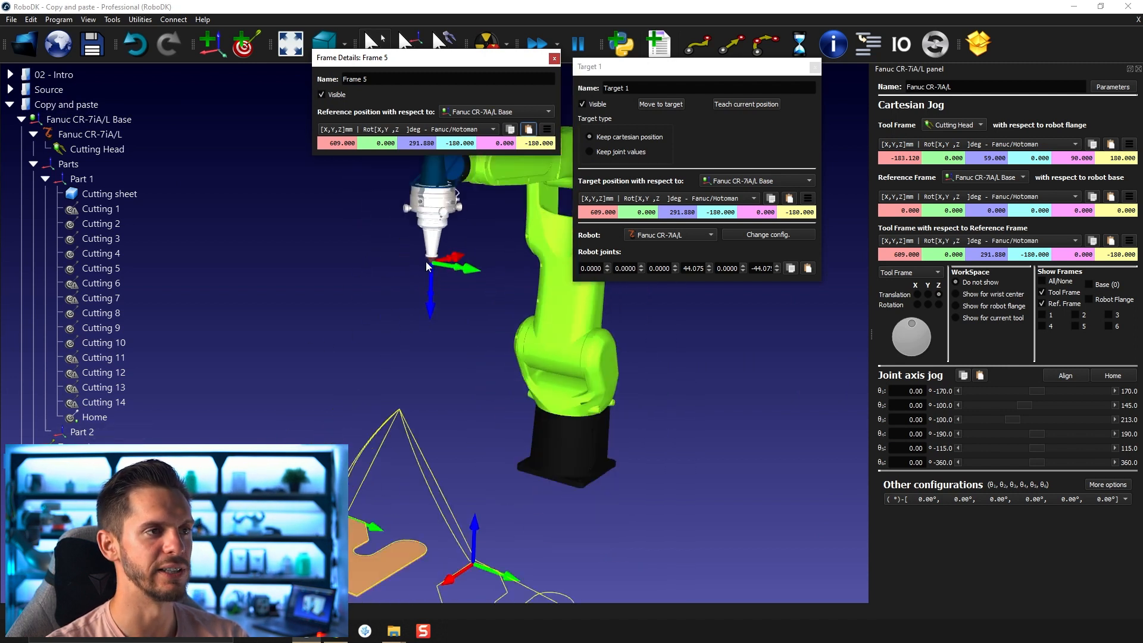
mouse_move(378, 346)
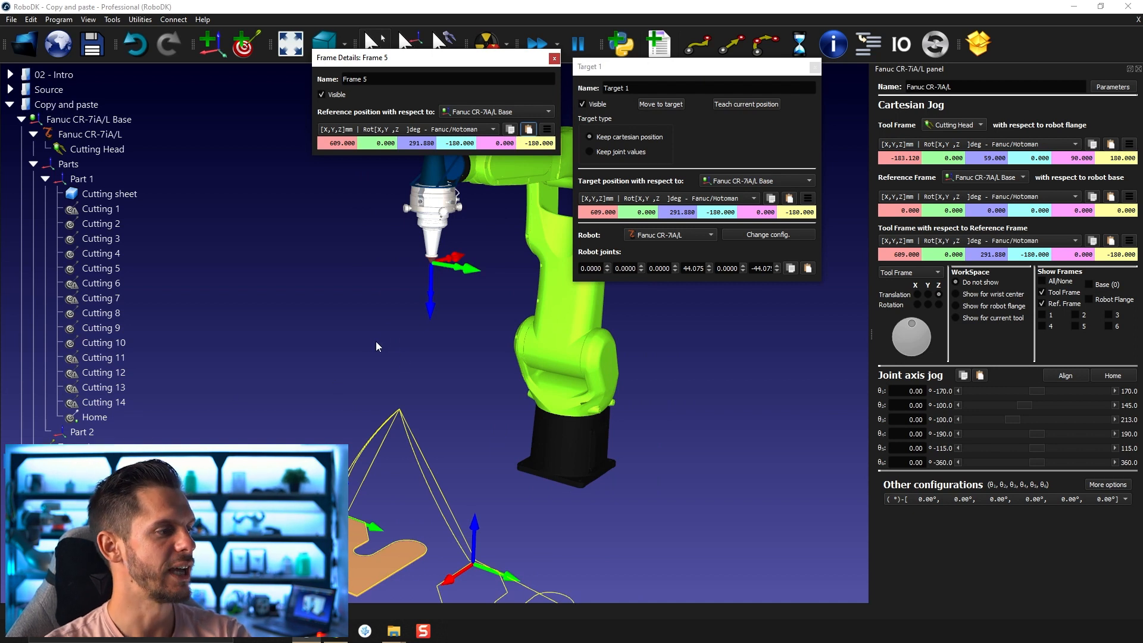
left_click(554, 57)
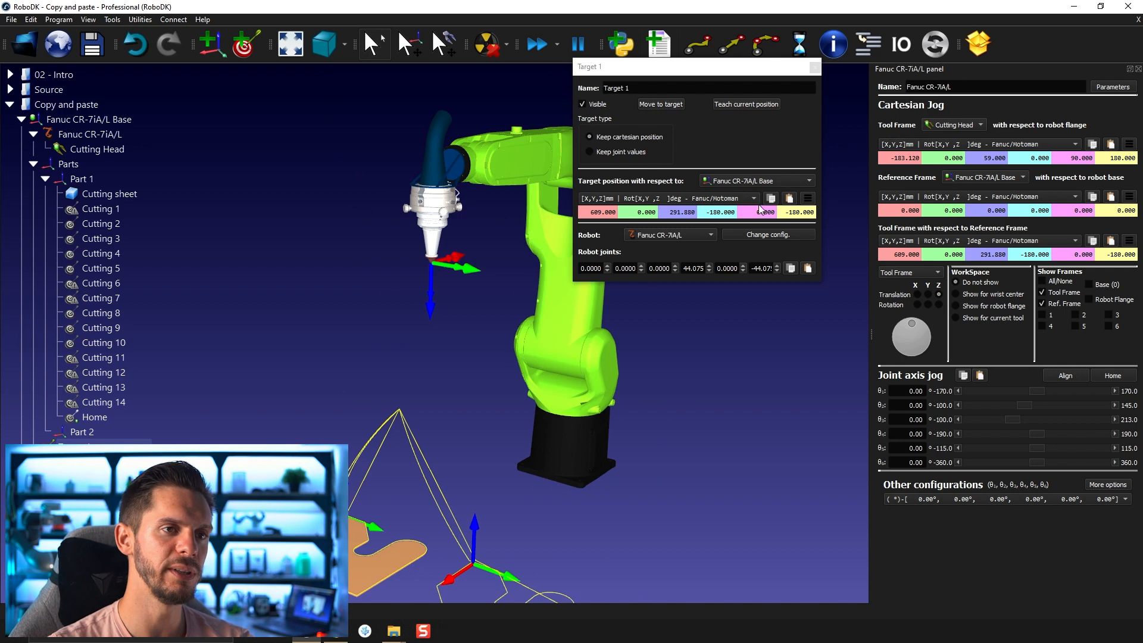
mouse_move(592, 230)
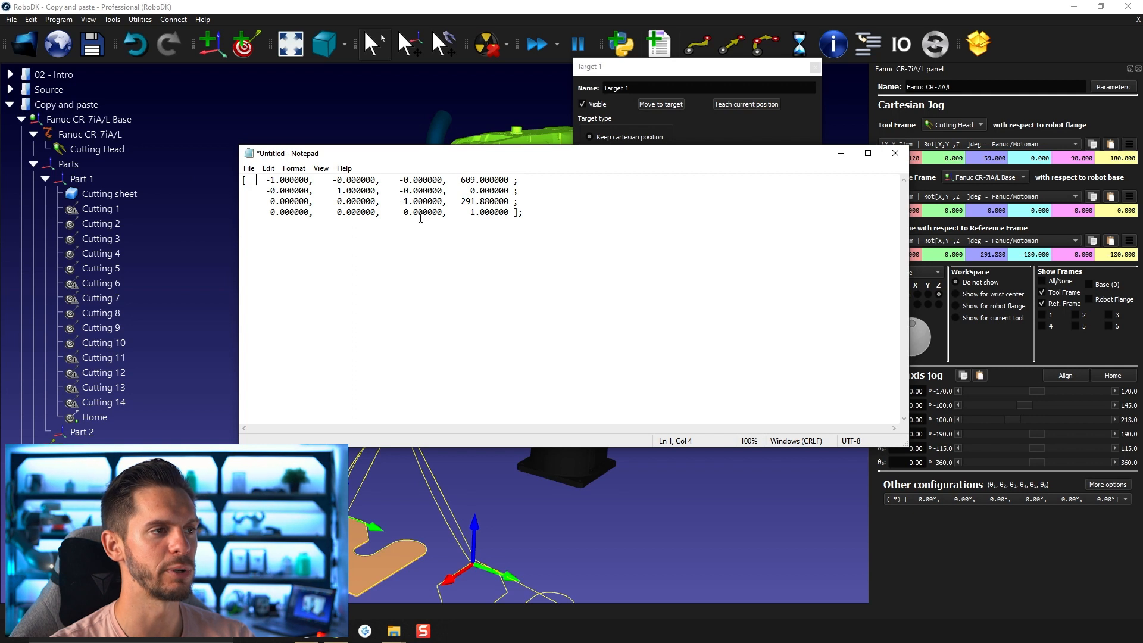
mouse_move(464, 180)
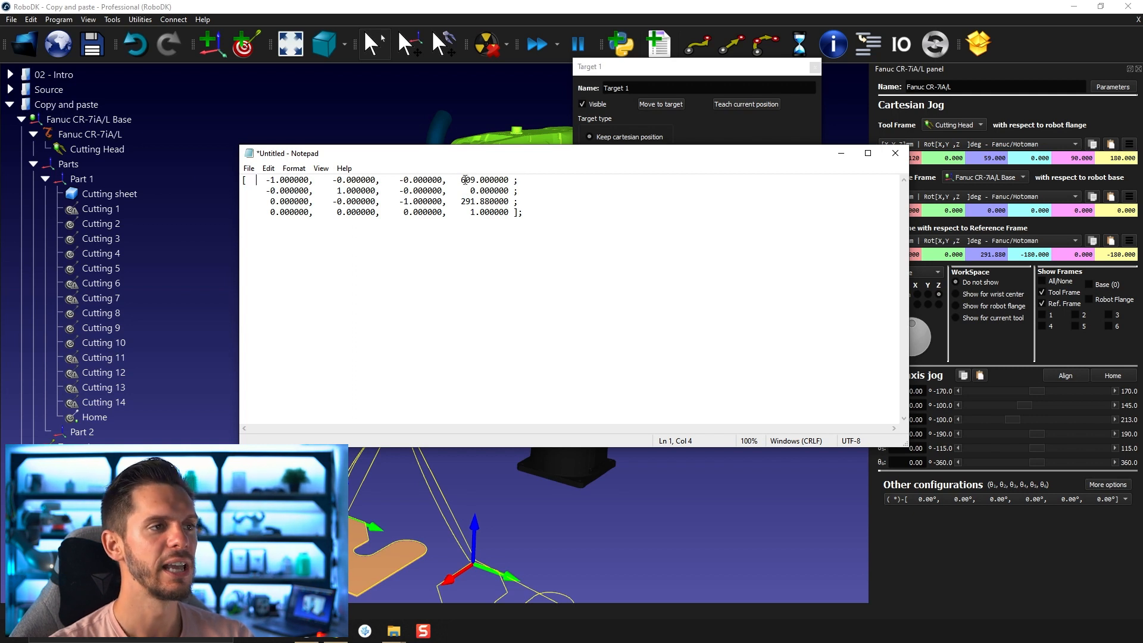
Review the pasted 4×4 pose matrix in Notepad with translation 609, 0, 291.88.
left_click(466, 190)
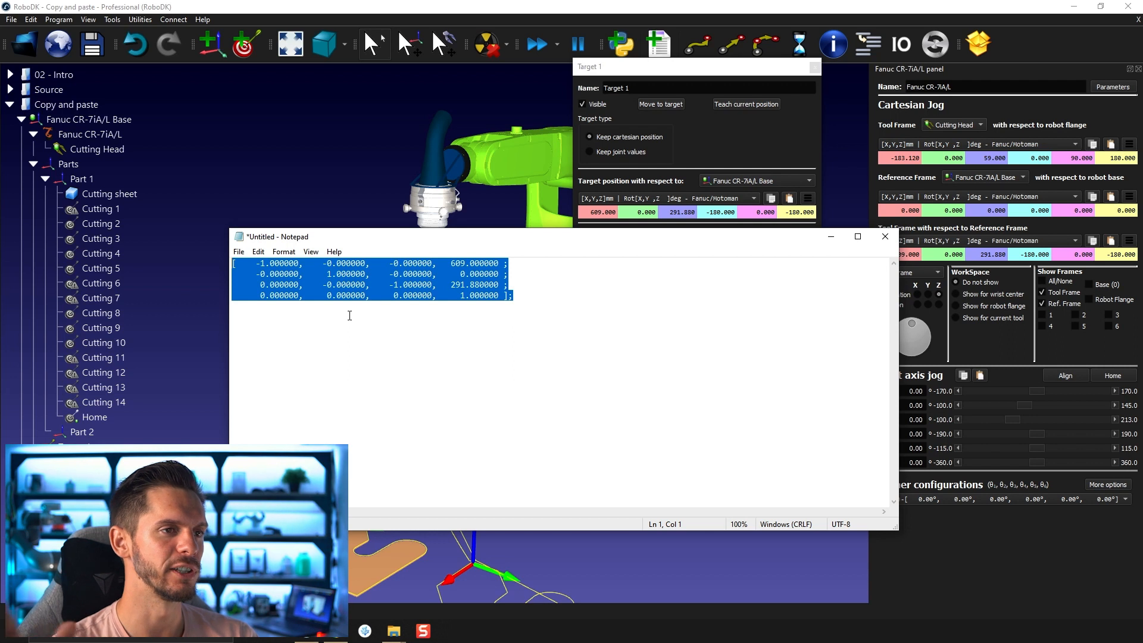
mouse_move(343, 314)
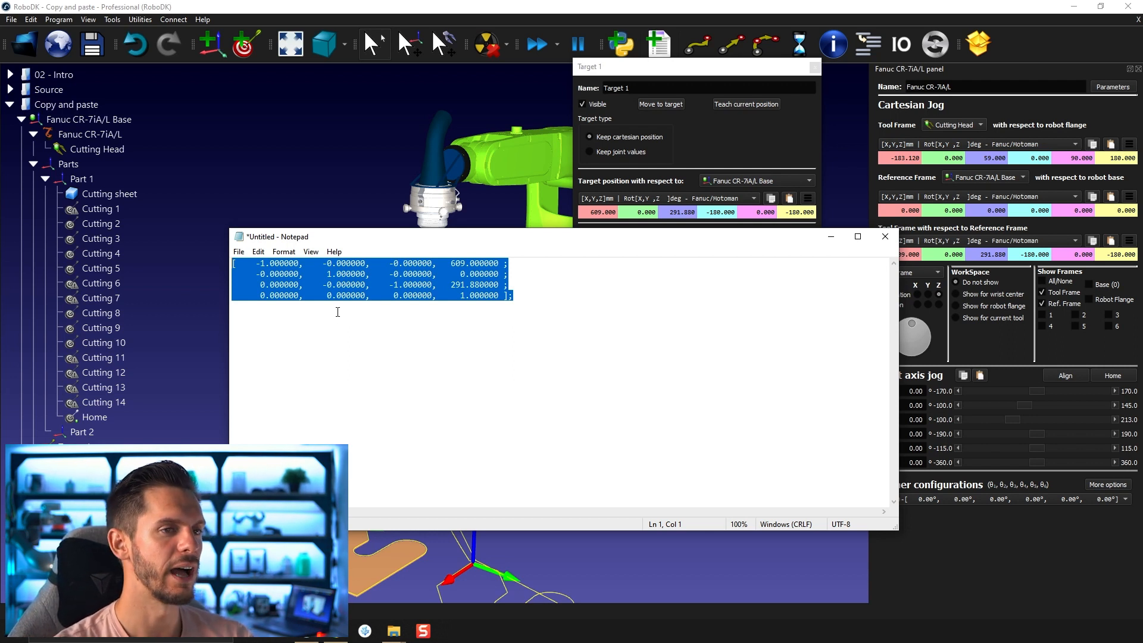
left_click(532, 310)
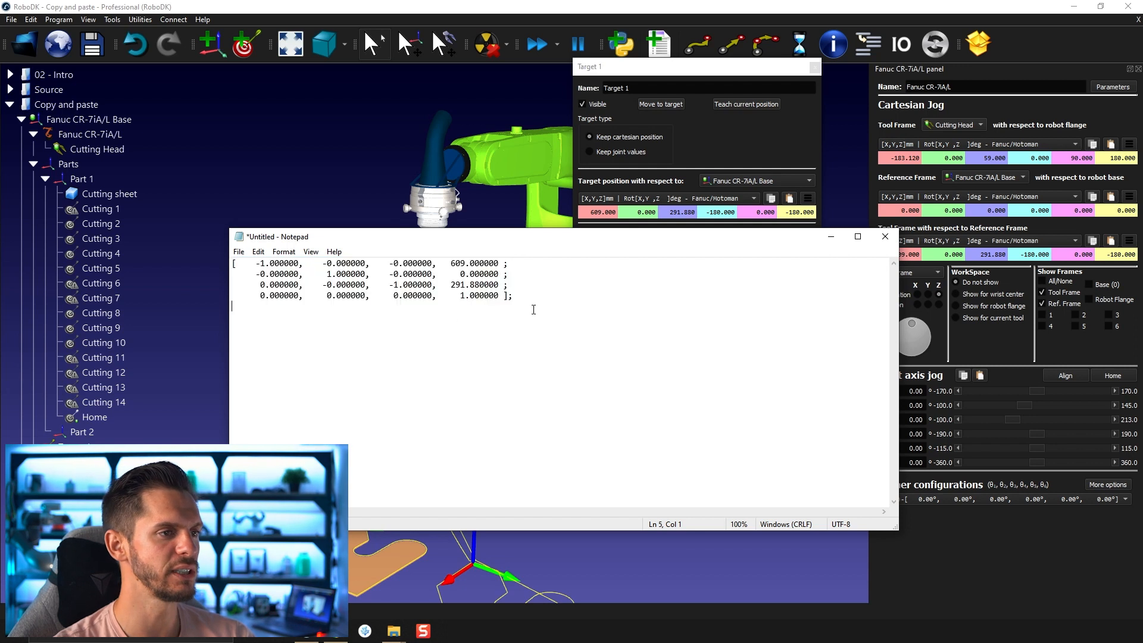
left_click(515, 296)
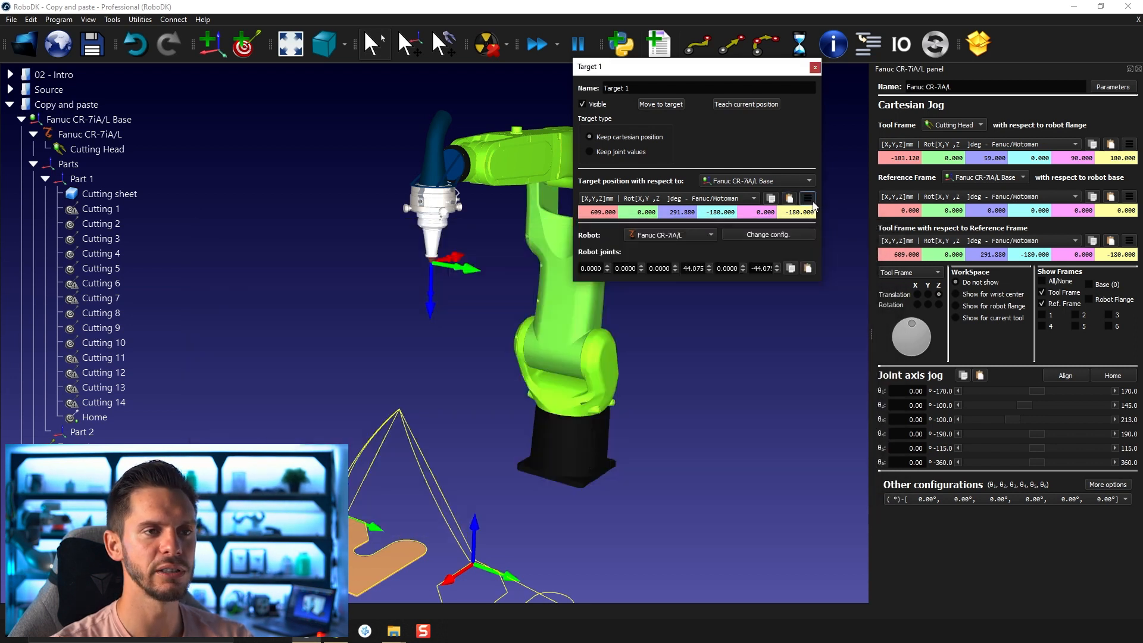
Copy Target 1's six pose values (609, 0, 291.88, 180, 0, 180) from its pose menu.
left_click(808, 199)
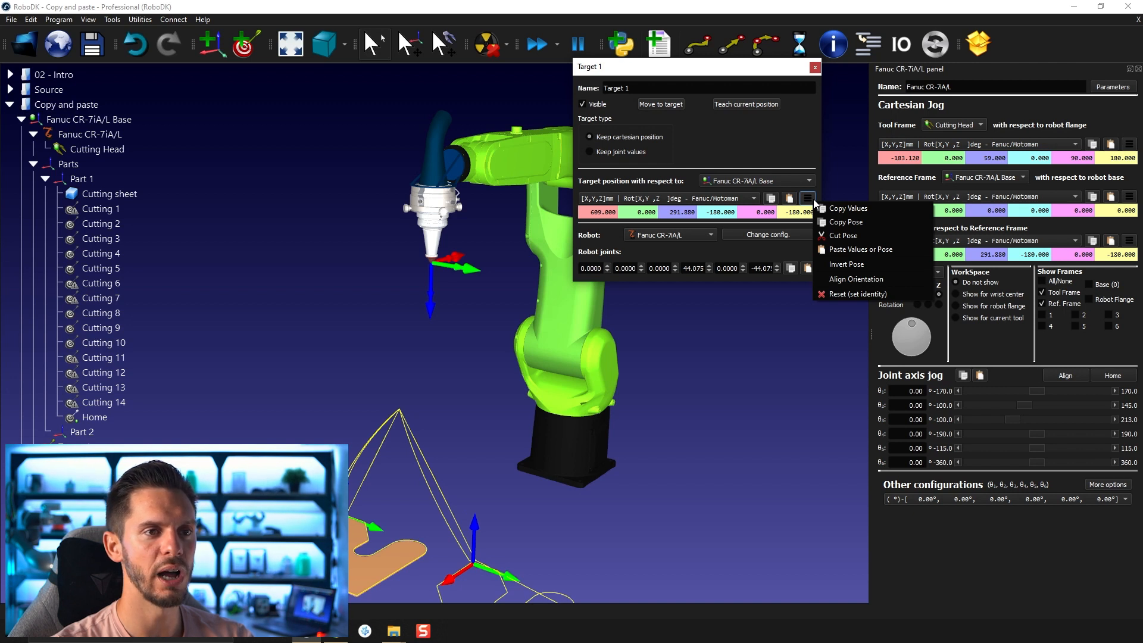
mouse_move(848, 209)
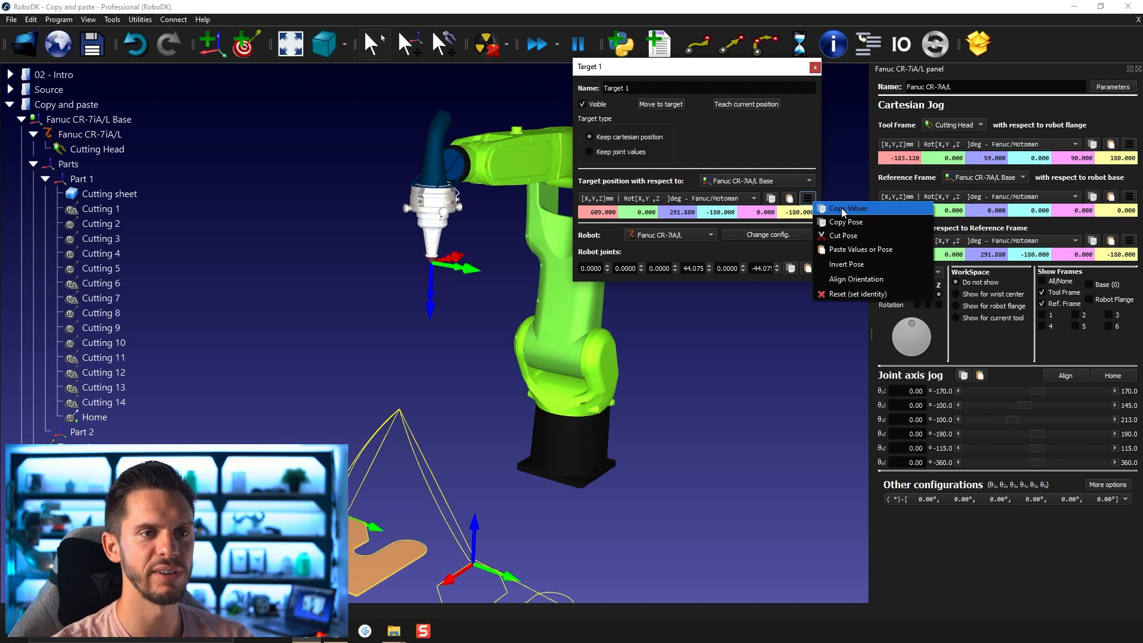
left_click(846, 223)
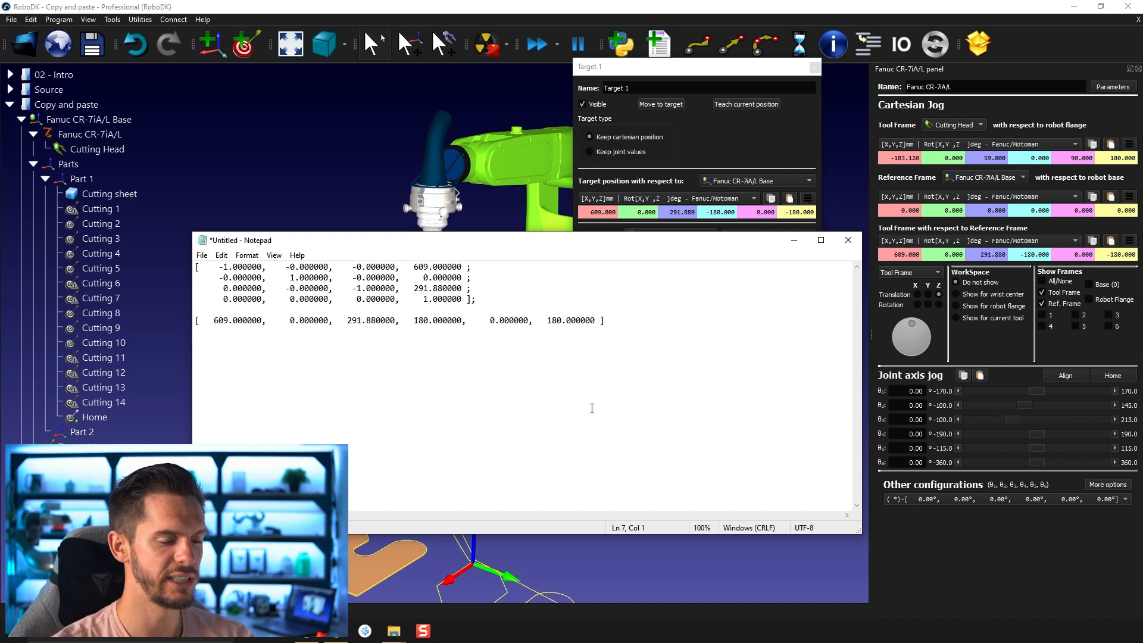
left_click(807, 199)
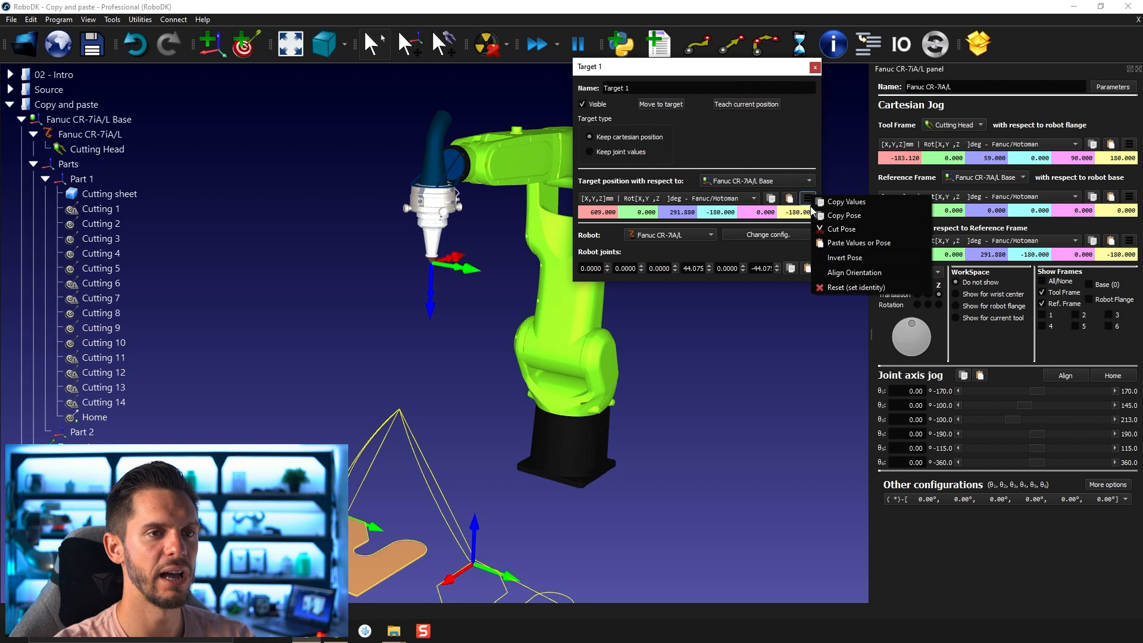
mouse_move(845, 215)
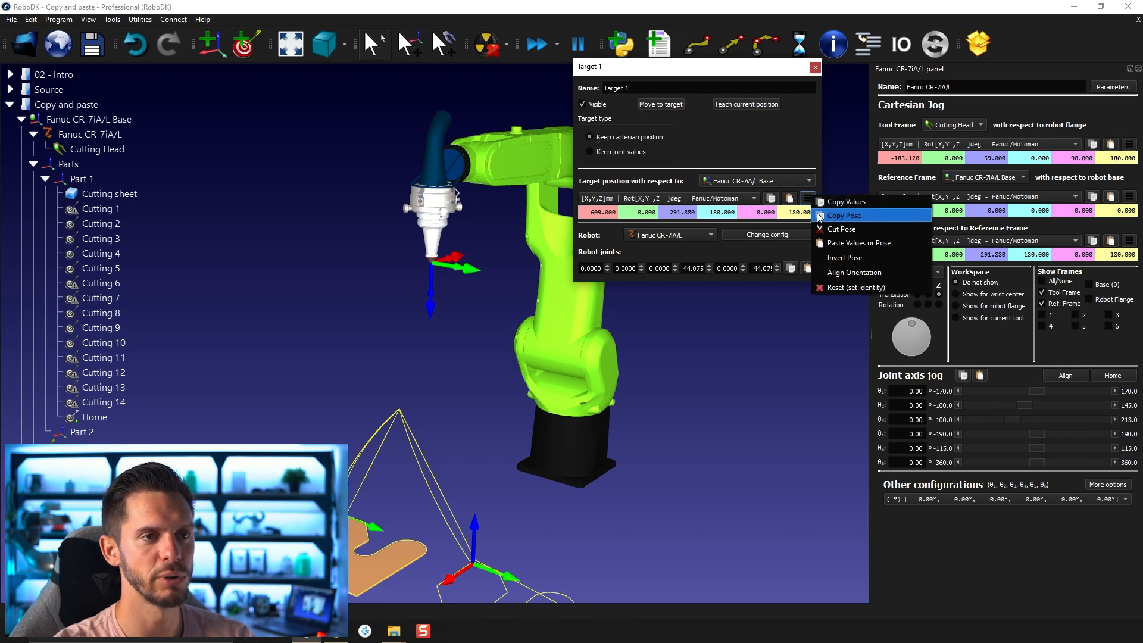
mouse_move(842, 229)
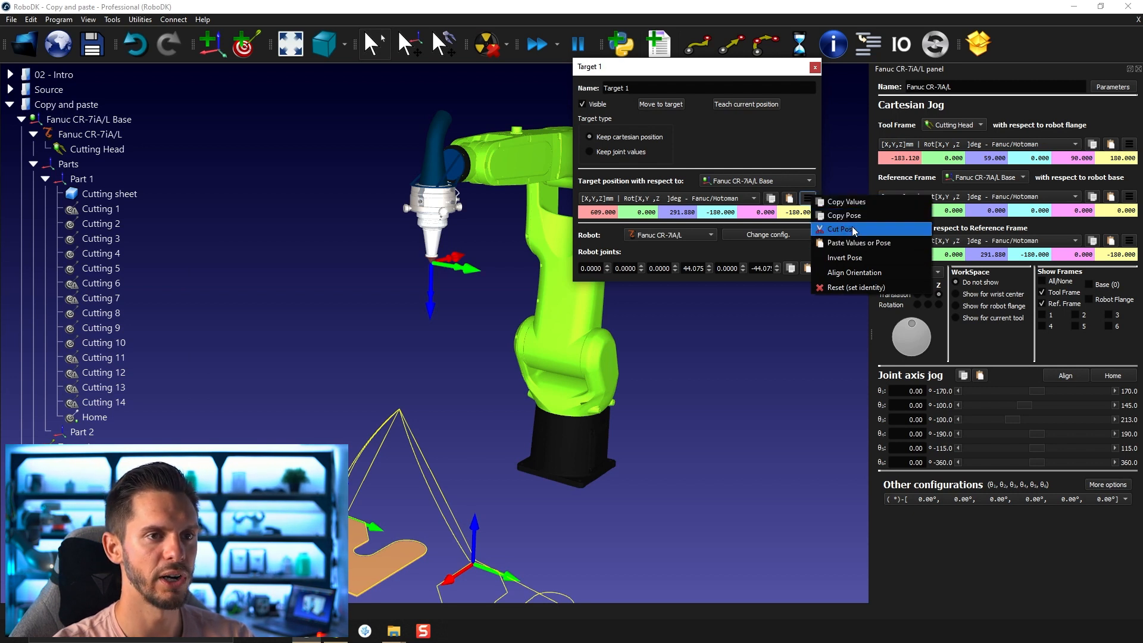
mouse_move(859, 243)
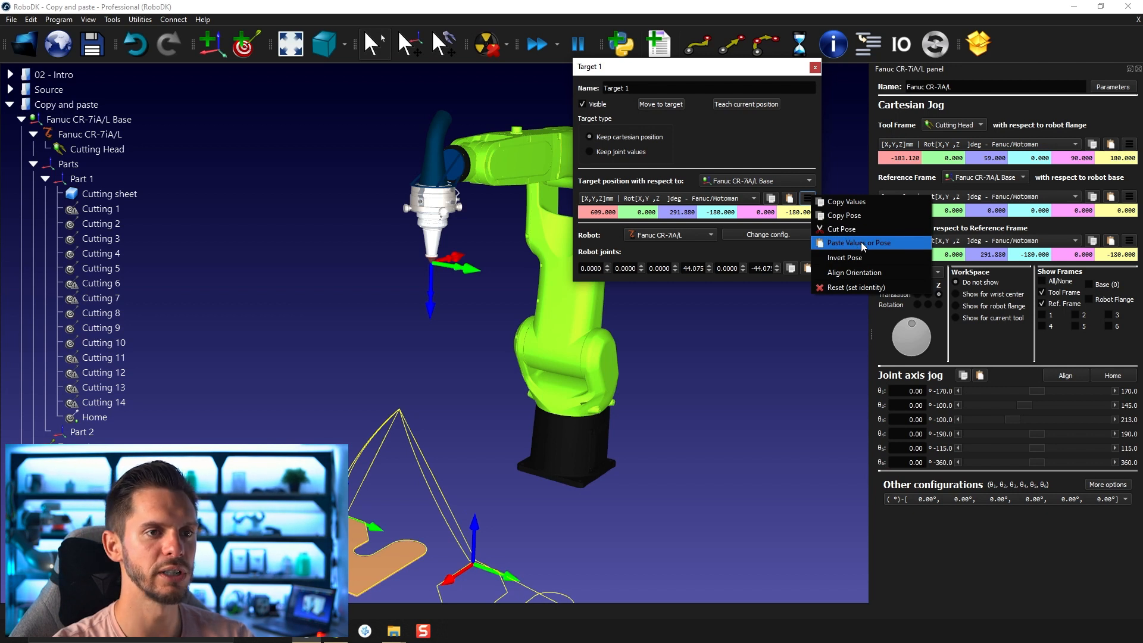
mouse_move(845, 257)
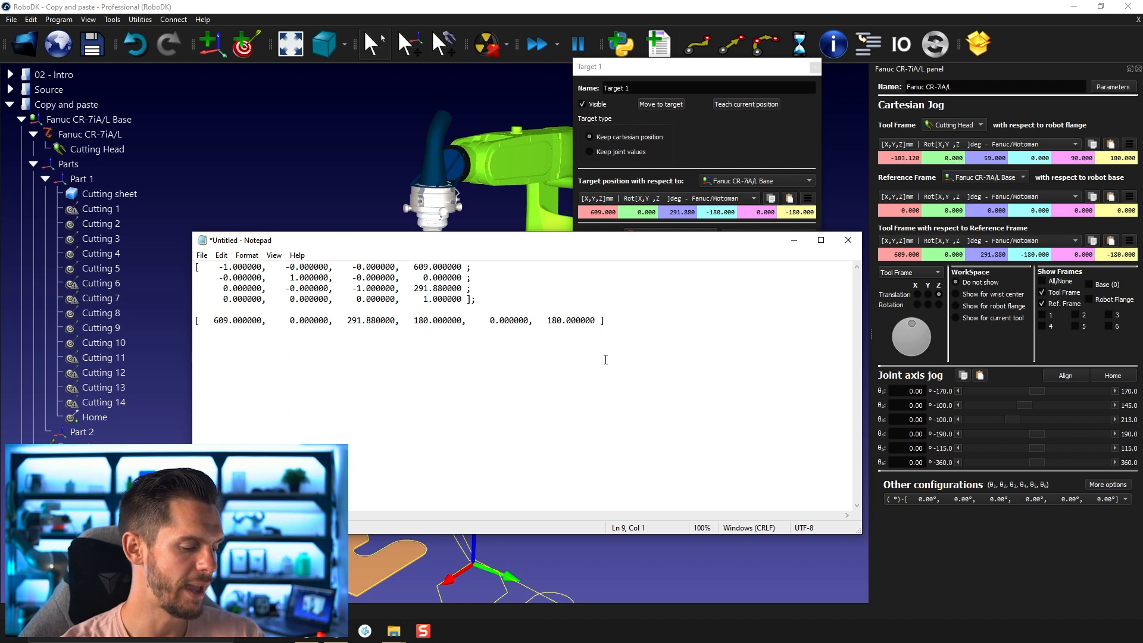
Note Target 1's joints 0, 0, 0, 44.075, 0, -44.075 in Notepad and close the Target 1 window.
type("-0.000000, 0.000000, 0.000000, 44.075497, 0.000000, -44.075497")
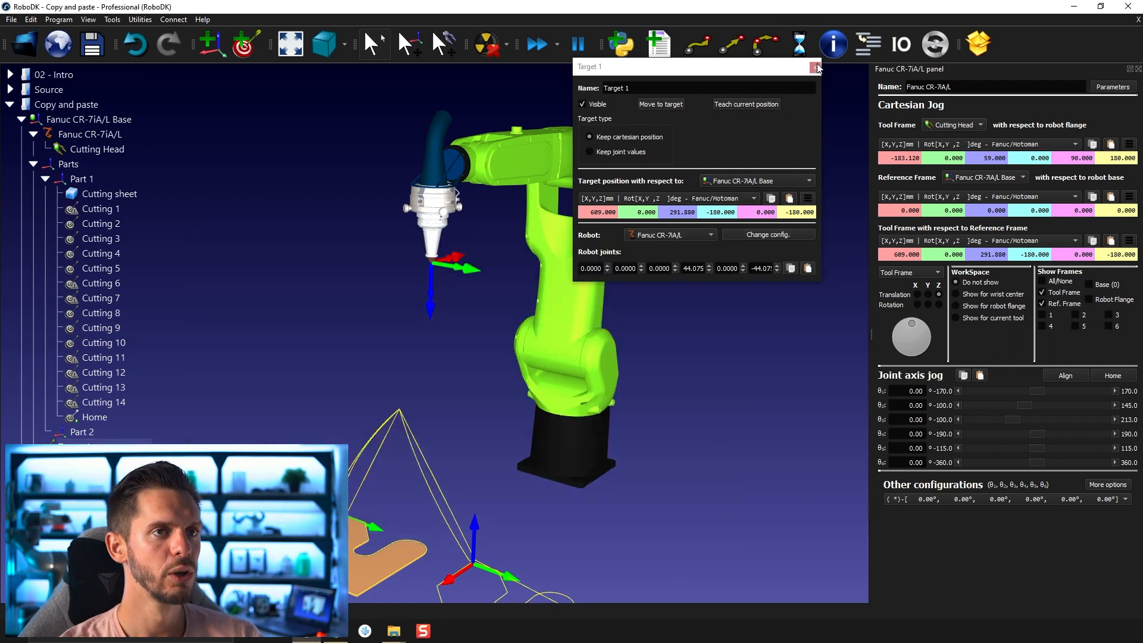
left_click(815, 67)
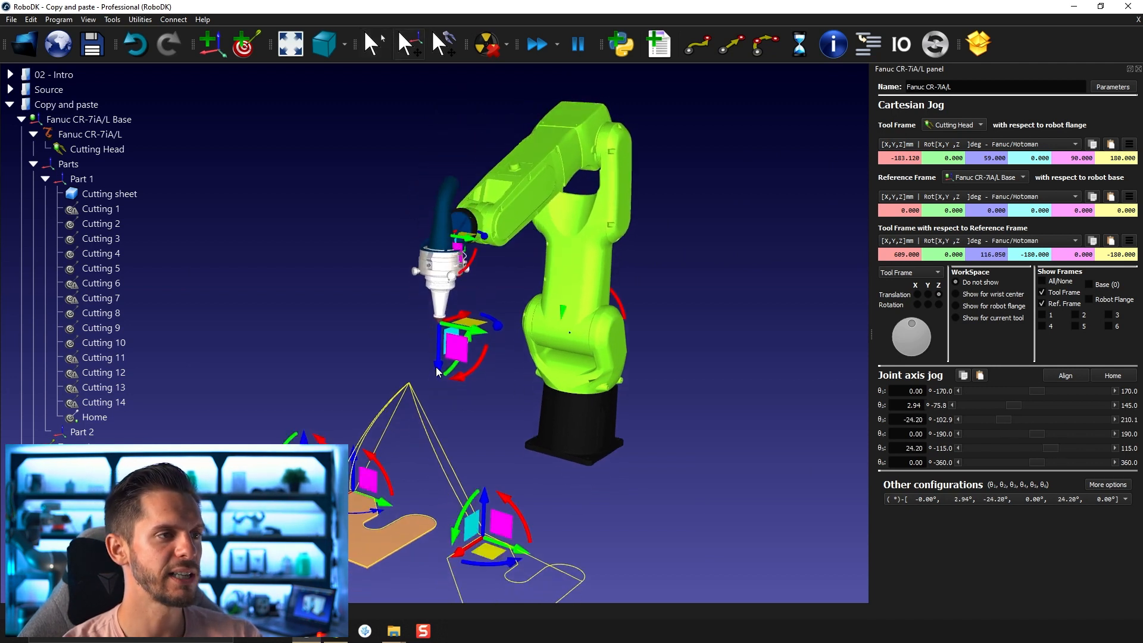
Move the robot tool and set the jog joints to 0, 15, -15, 0, 35, 0.
left_click_drag(474, 336, 408, 306)
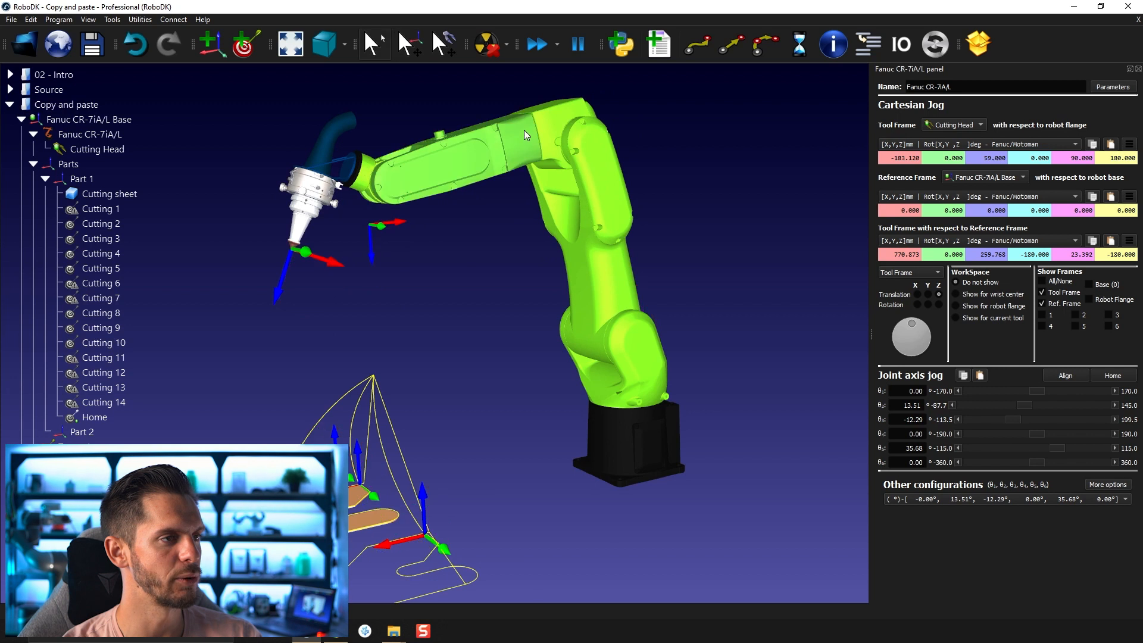
right_click(524, 135)
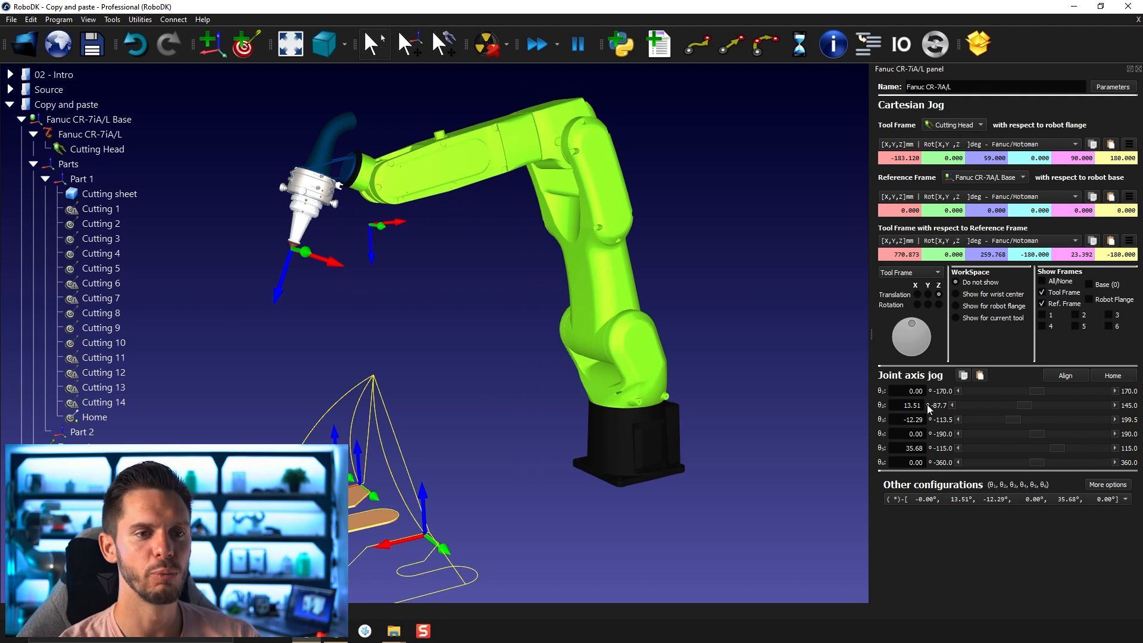
triple_click(911, 405)
type("15")
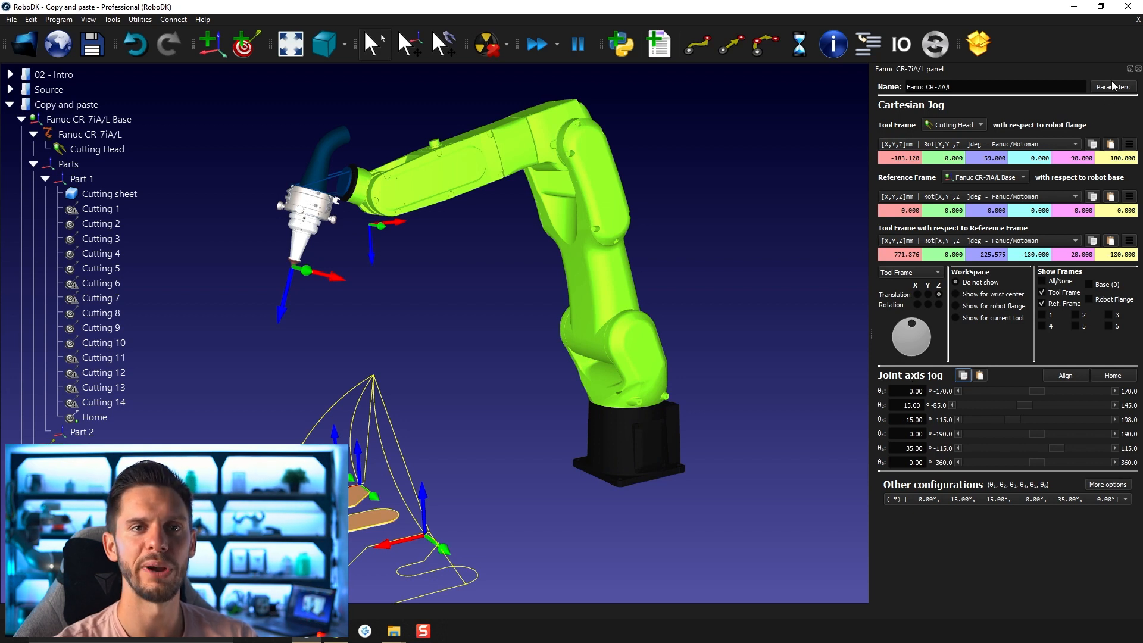
In Robot Parameters, set the home position from the robot's current joints.
left_click(1112, 87)
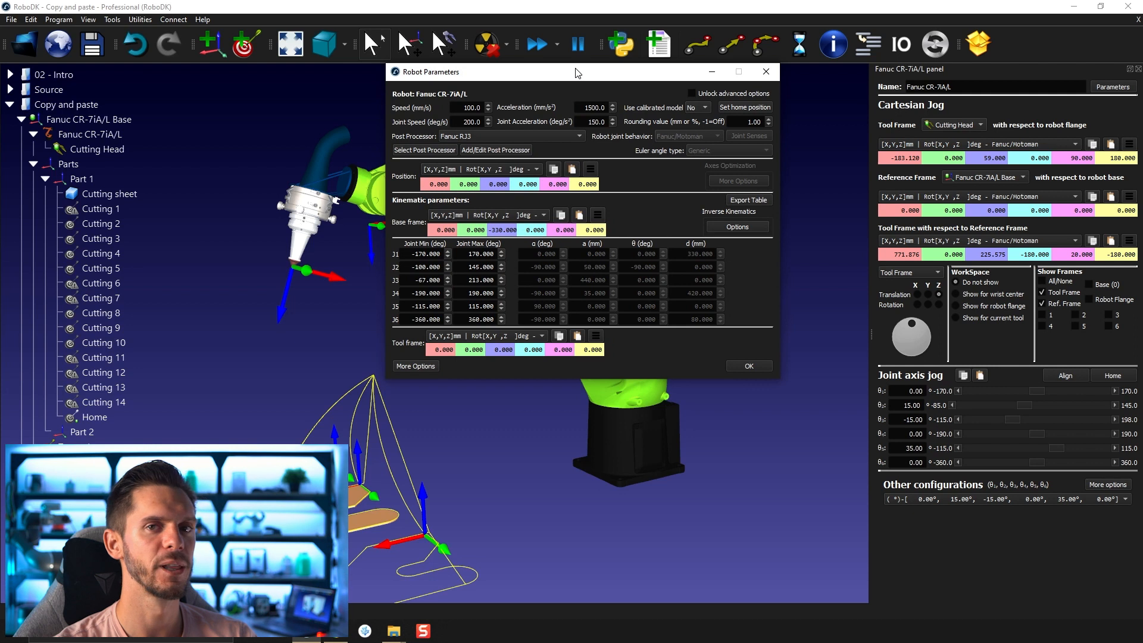
mouse_move(730, 350)
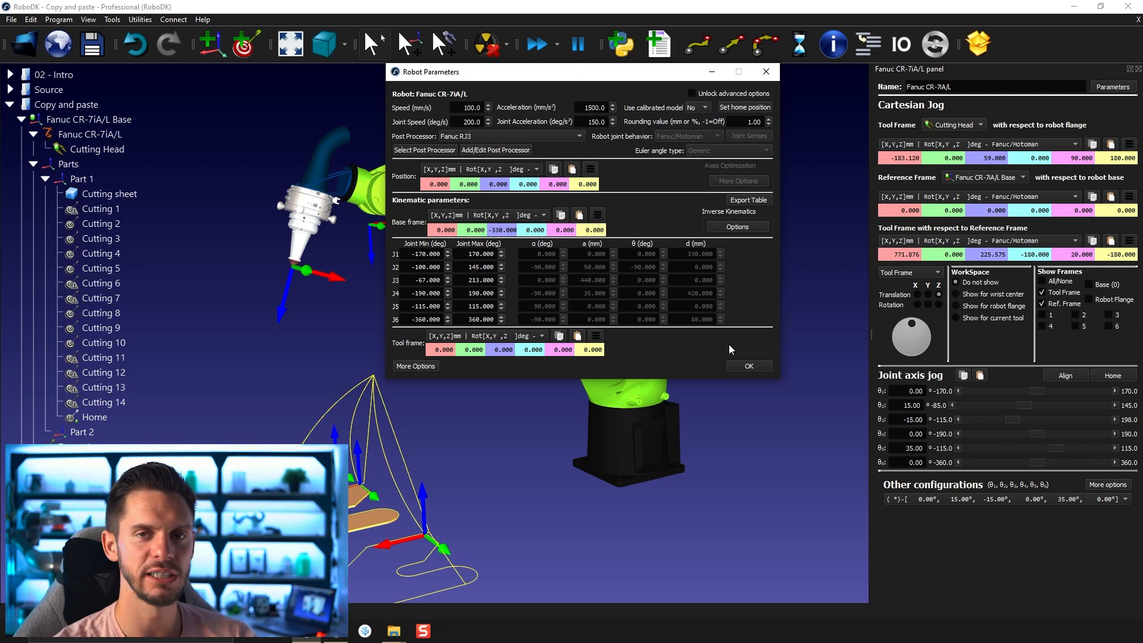
mouse_move(645, 175)
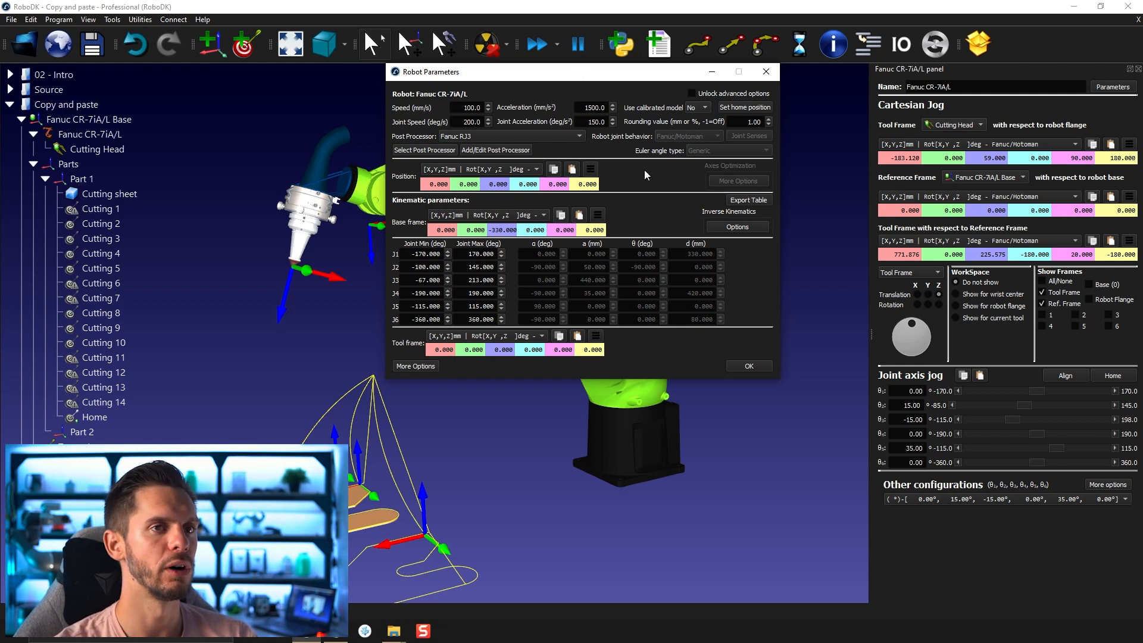
mouse_move(647, 158)
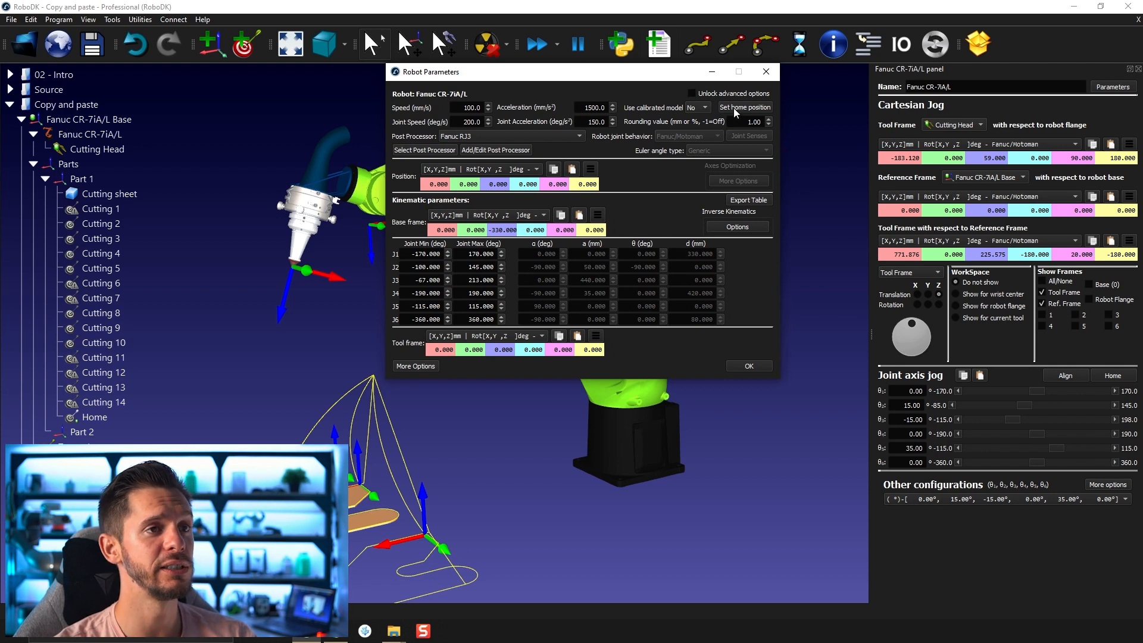
left_click(745, 108)
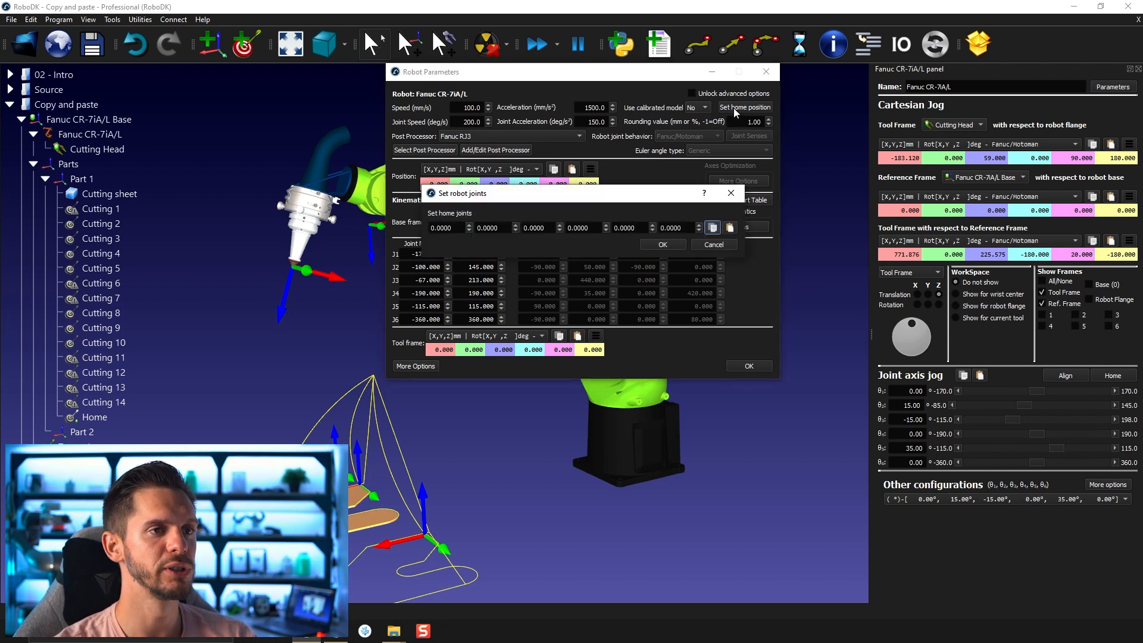
mouse_move(495, 237)
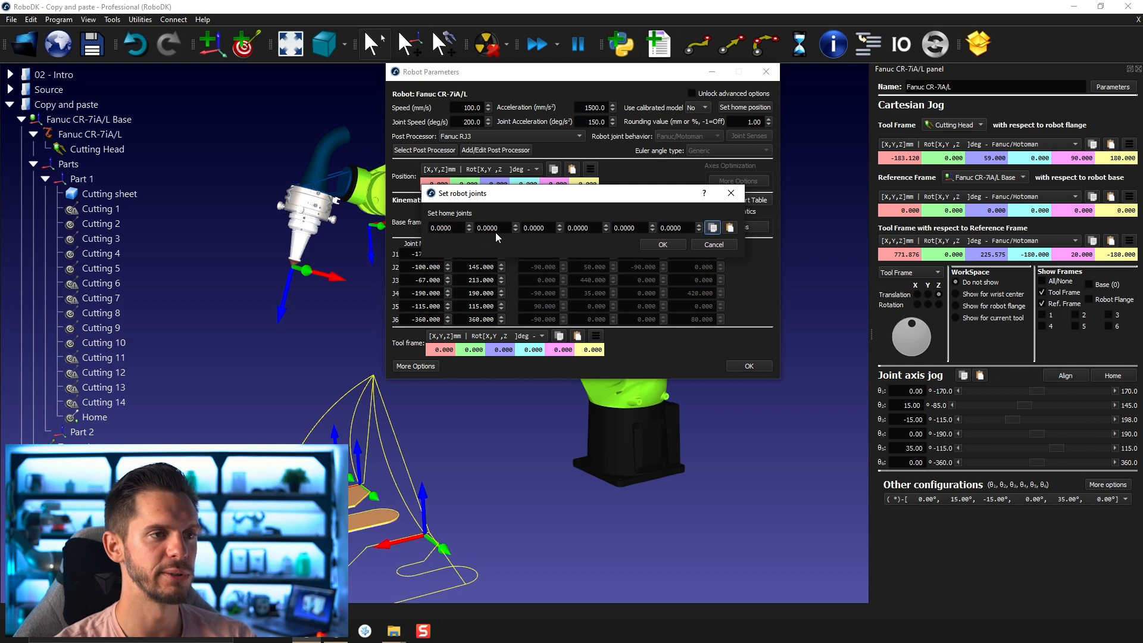
mouse_move(735, 240)
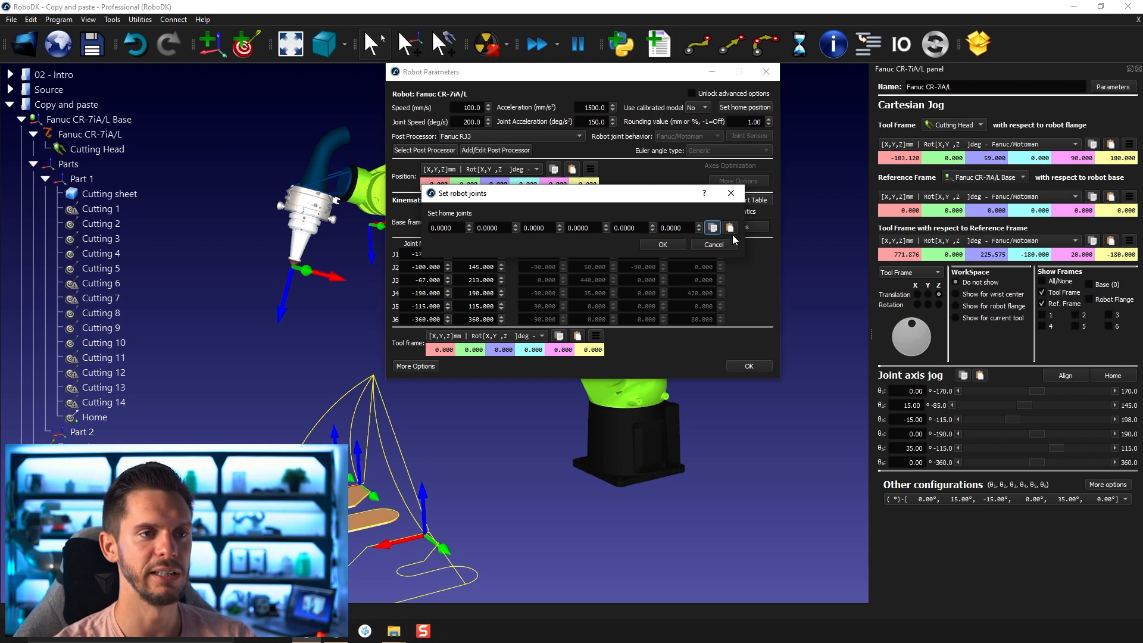
left_click(729, 227)
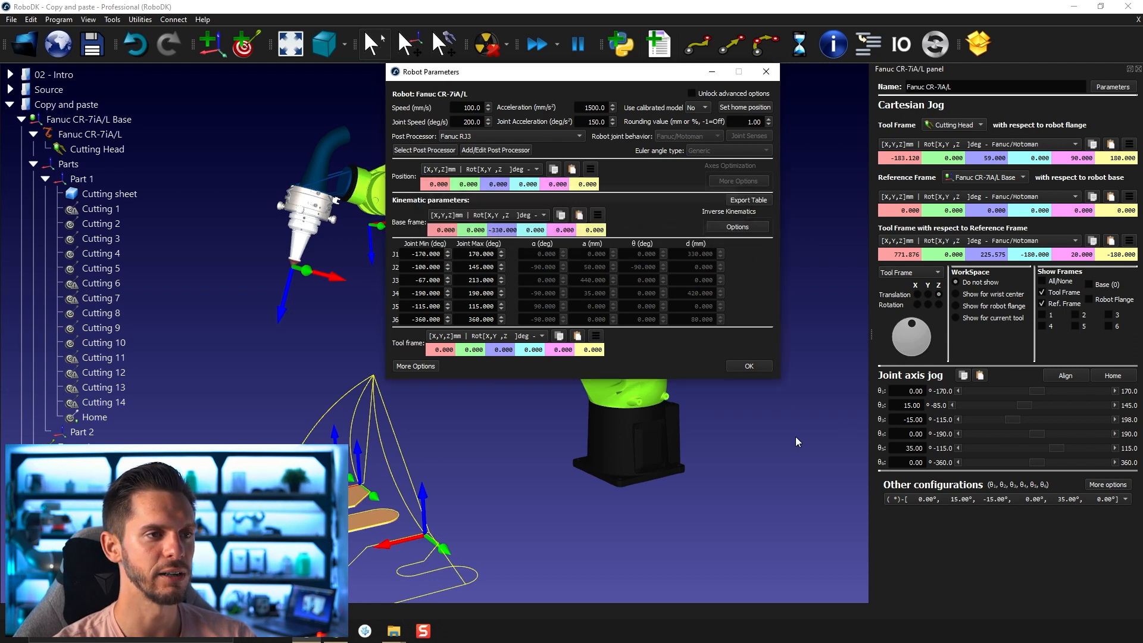
Close Robot Parameters and send the robot home to joints 0, 15, -15, 0, 35, 0.
left_click(748, 366)
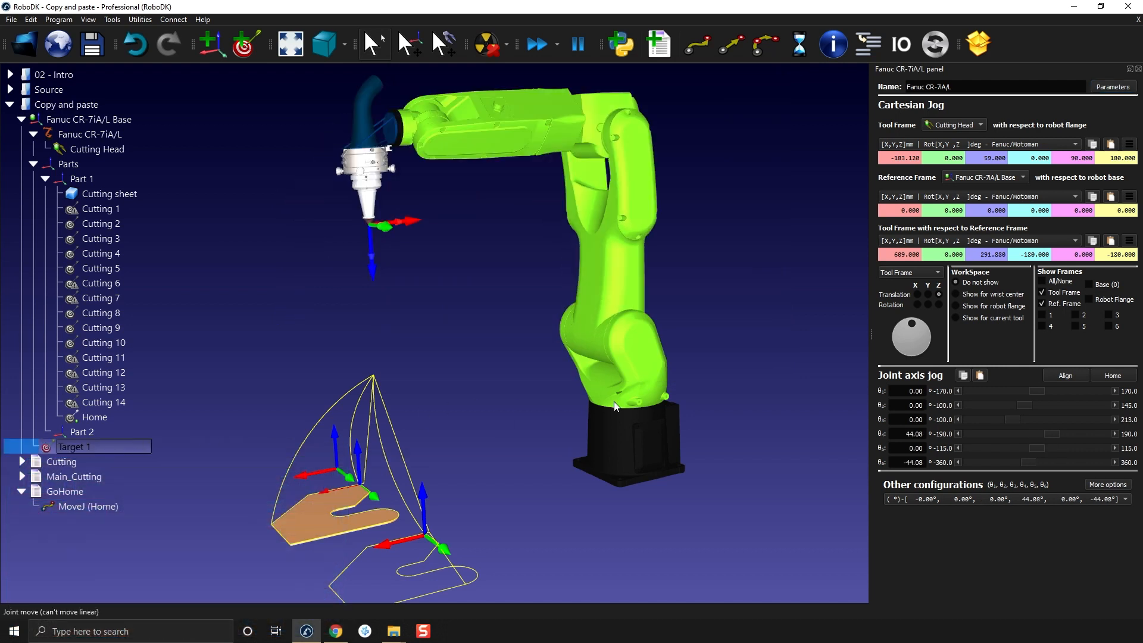
left_click(1113, 375)
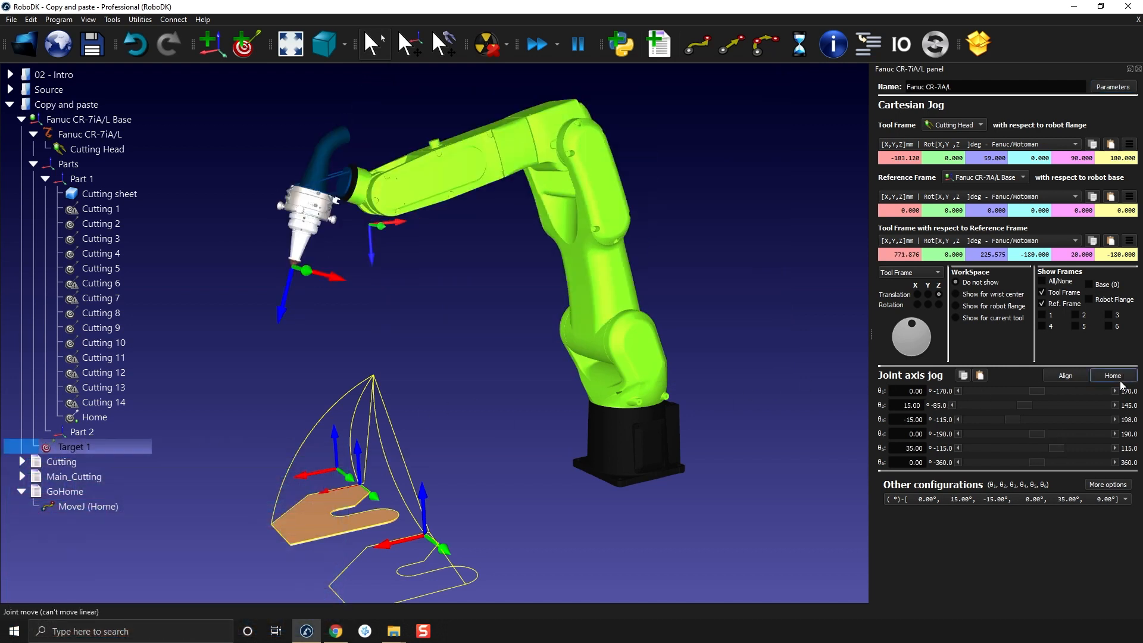